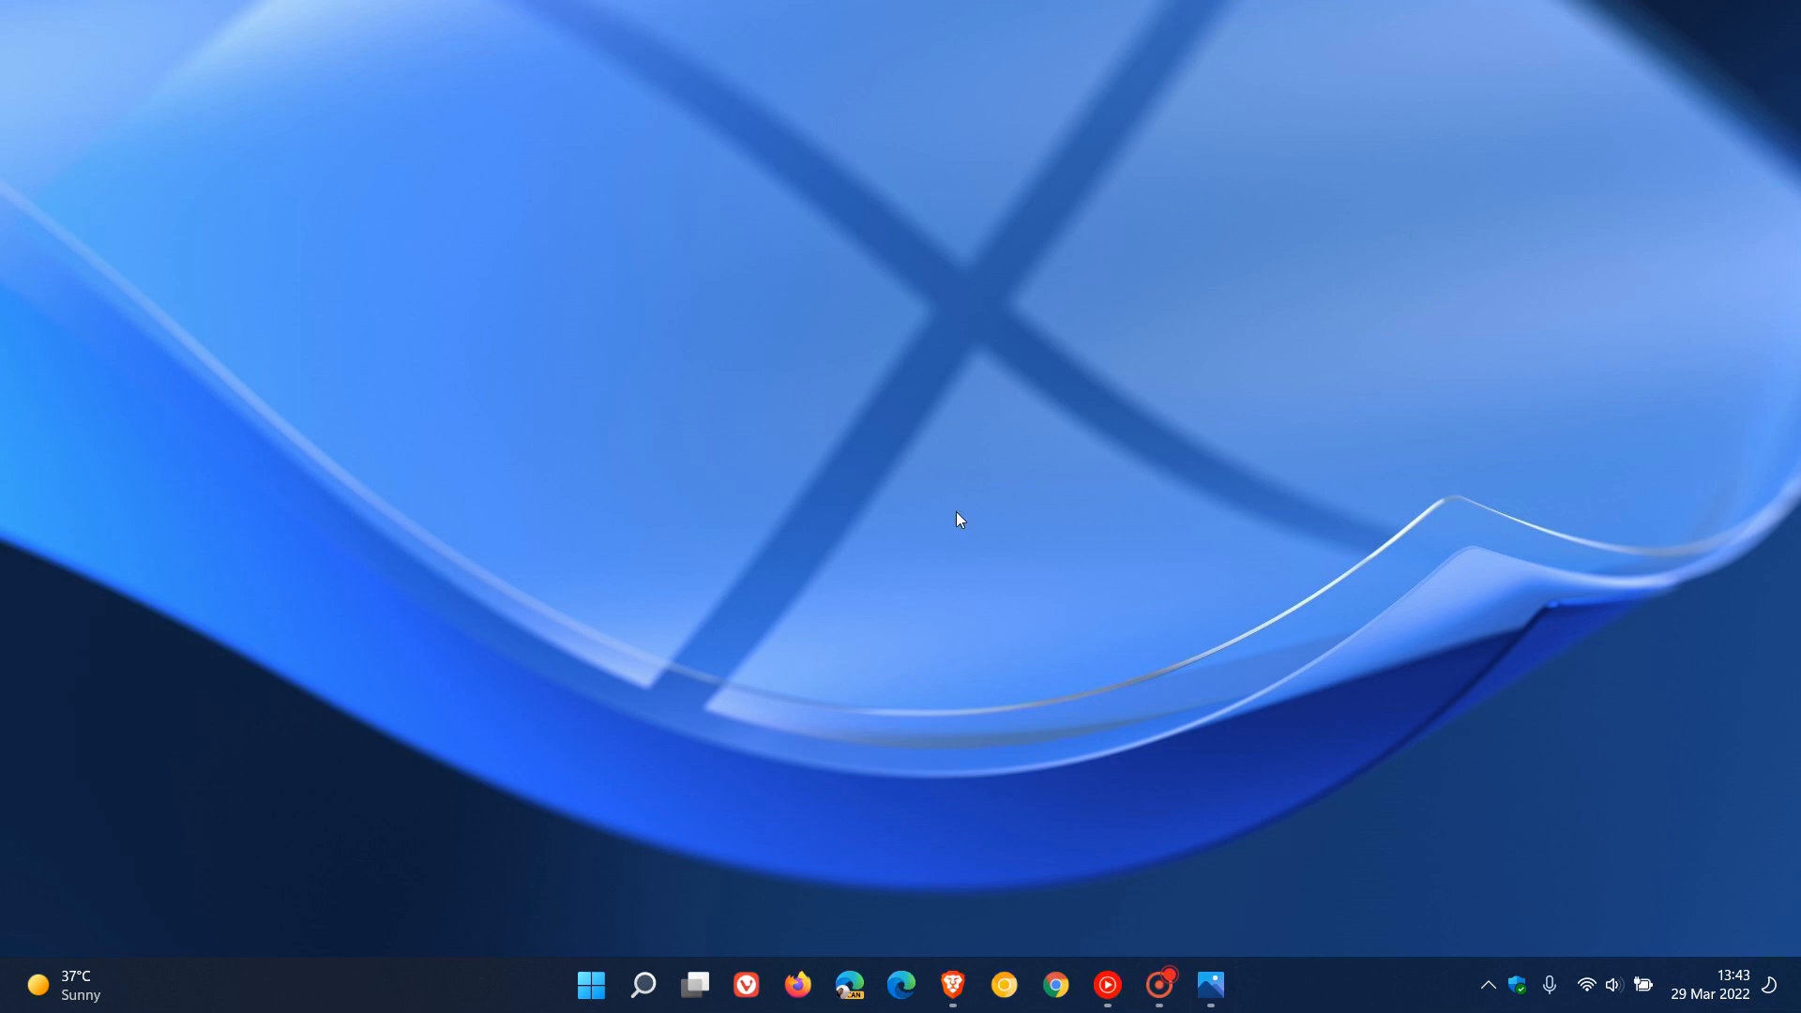
mouse_move(1344, 439)
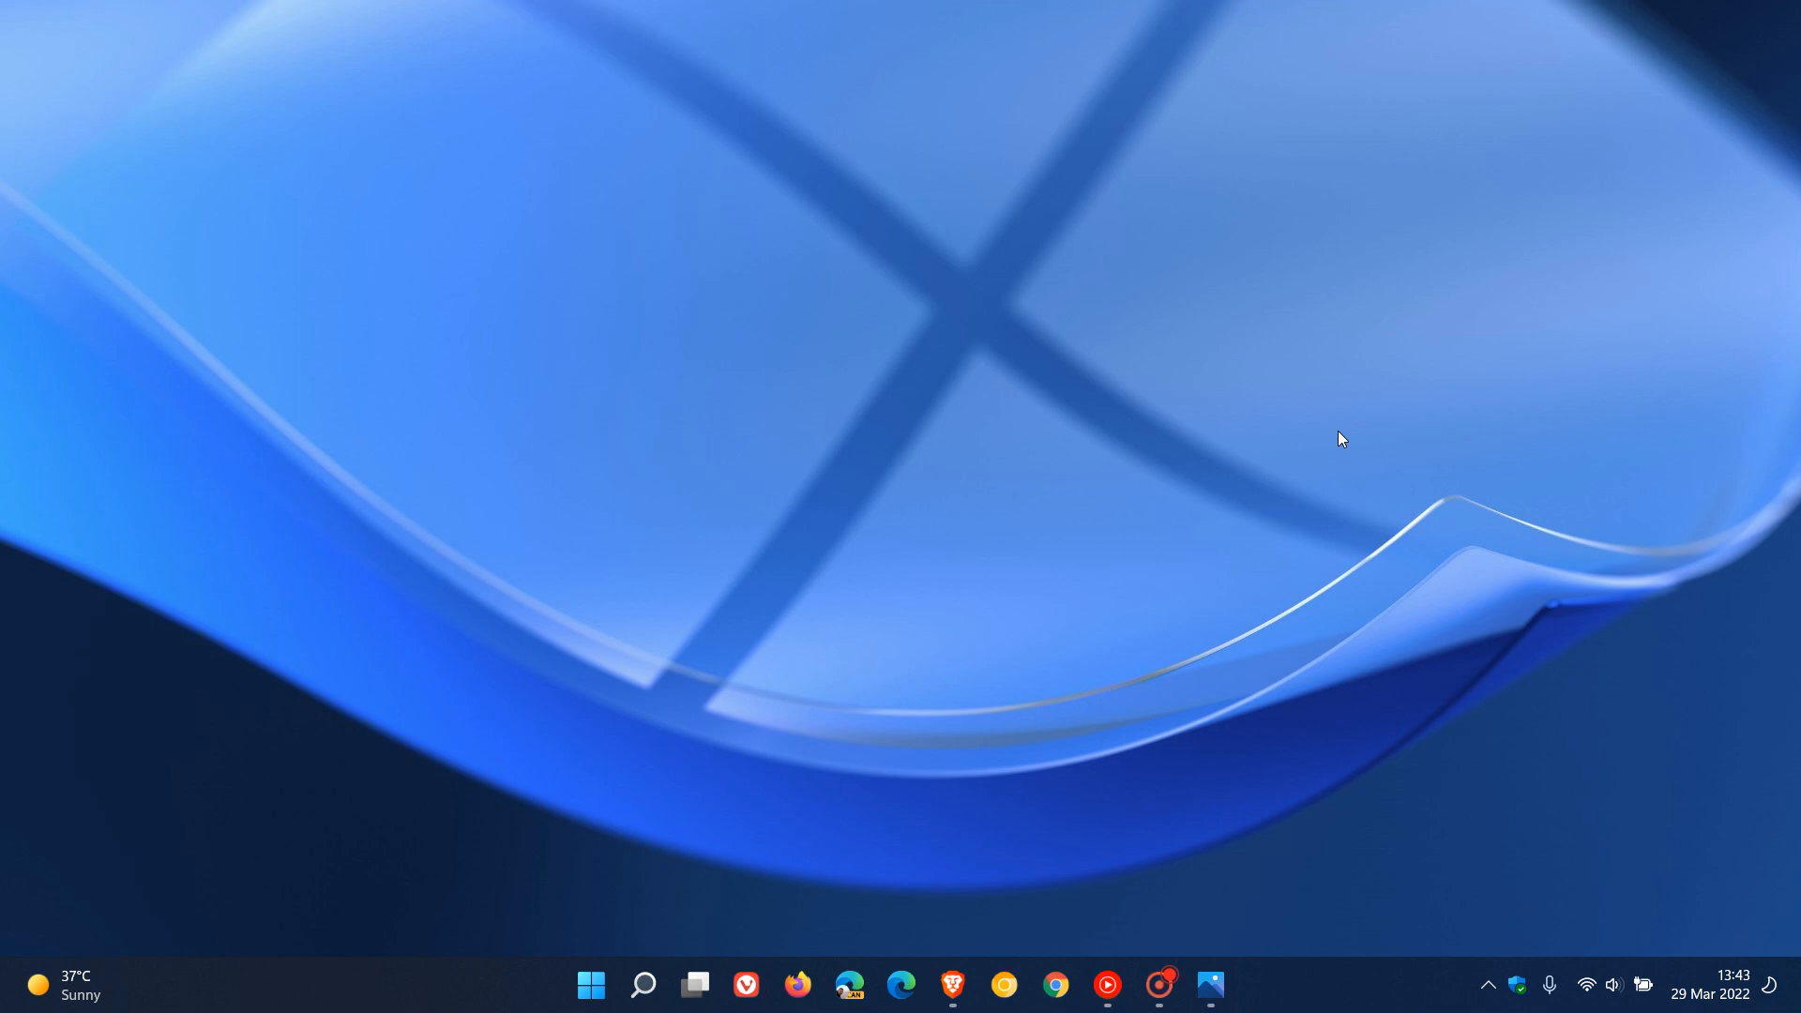
mouse_move(1111, 273)
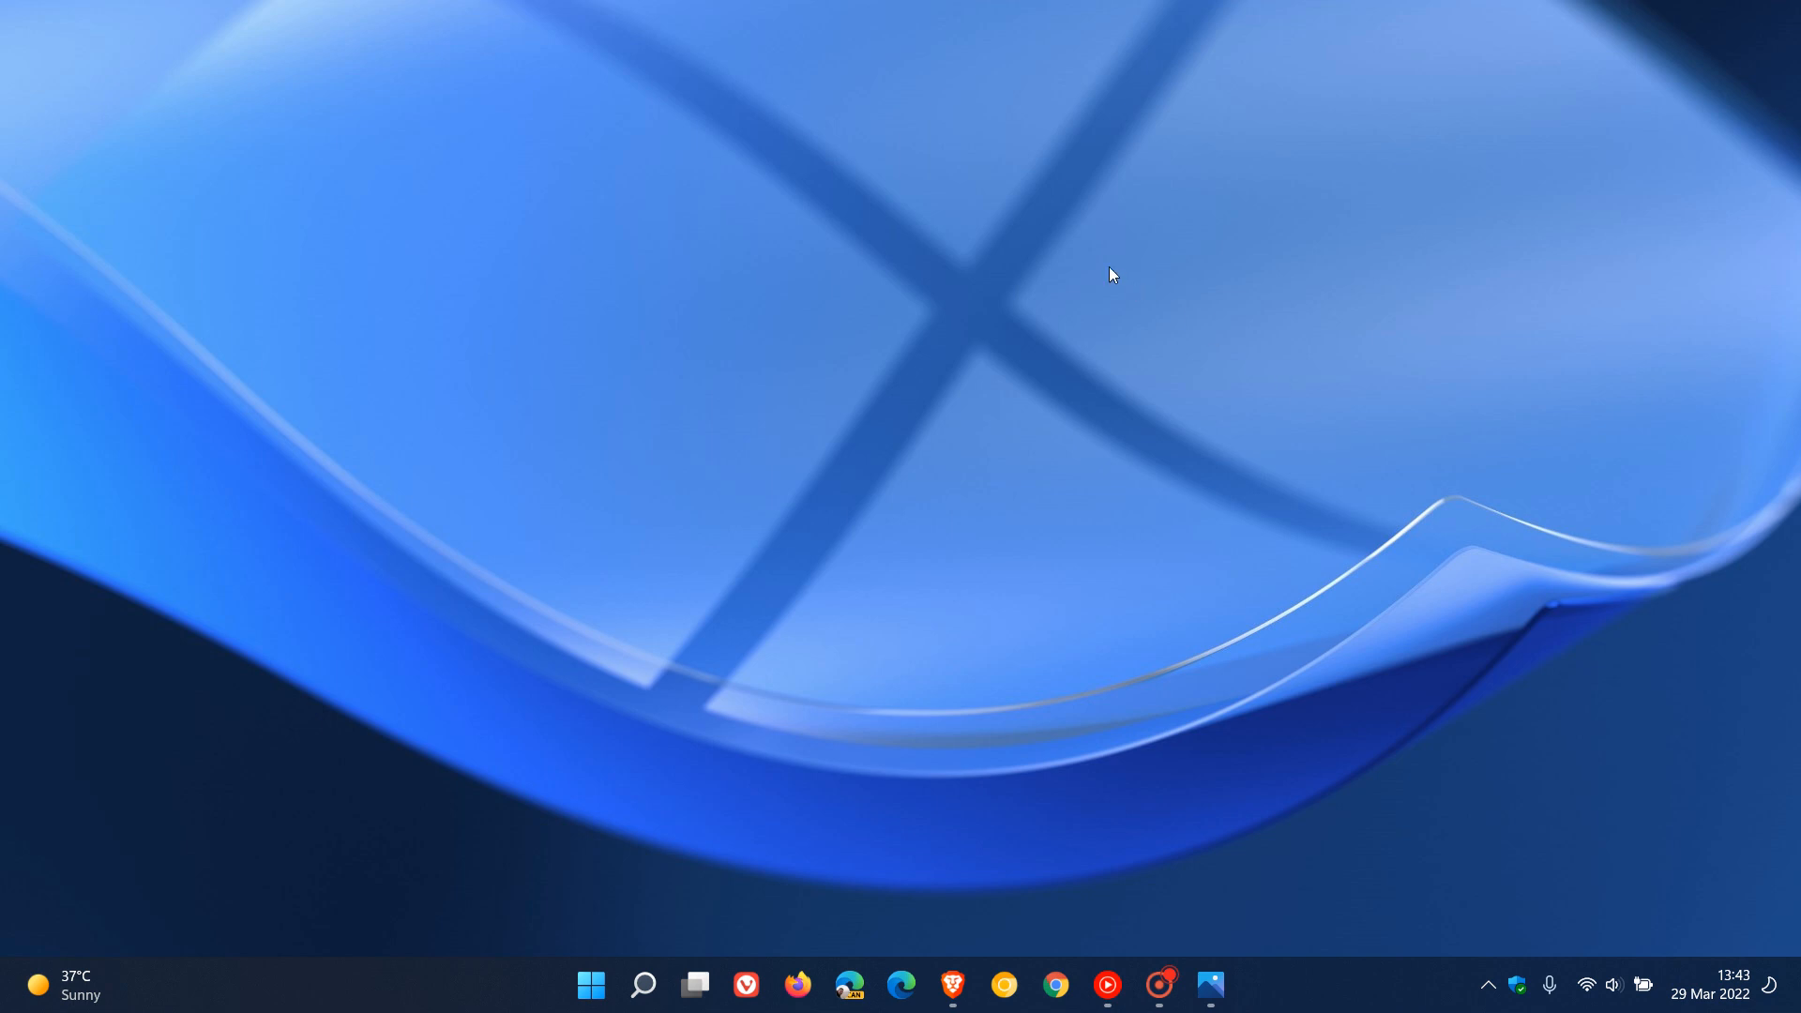
mouse_move(1285, 610)
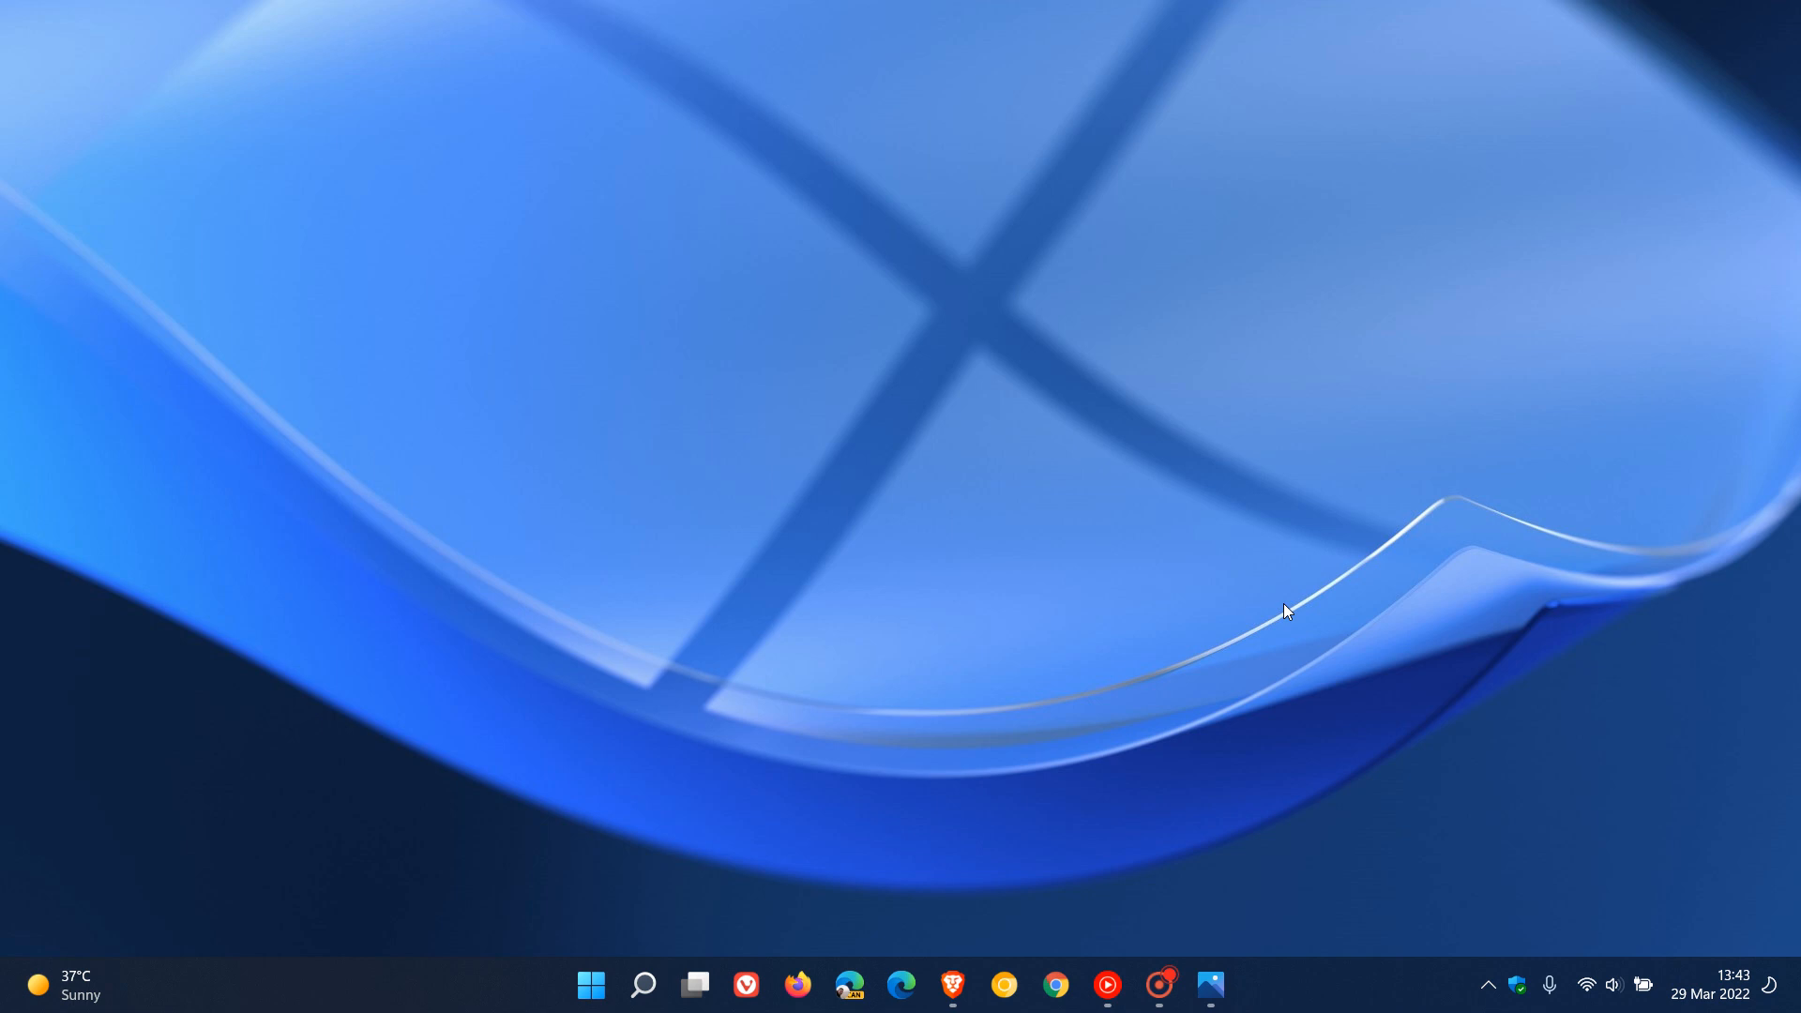
mouse_move(1317, 638)
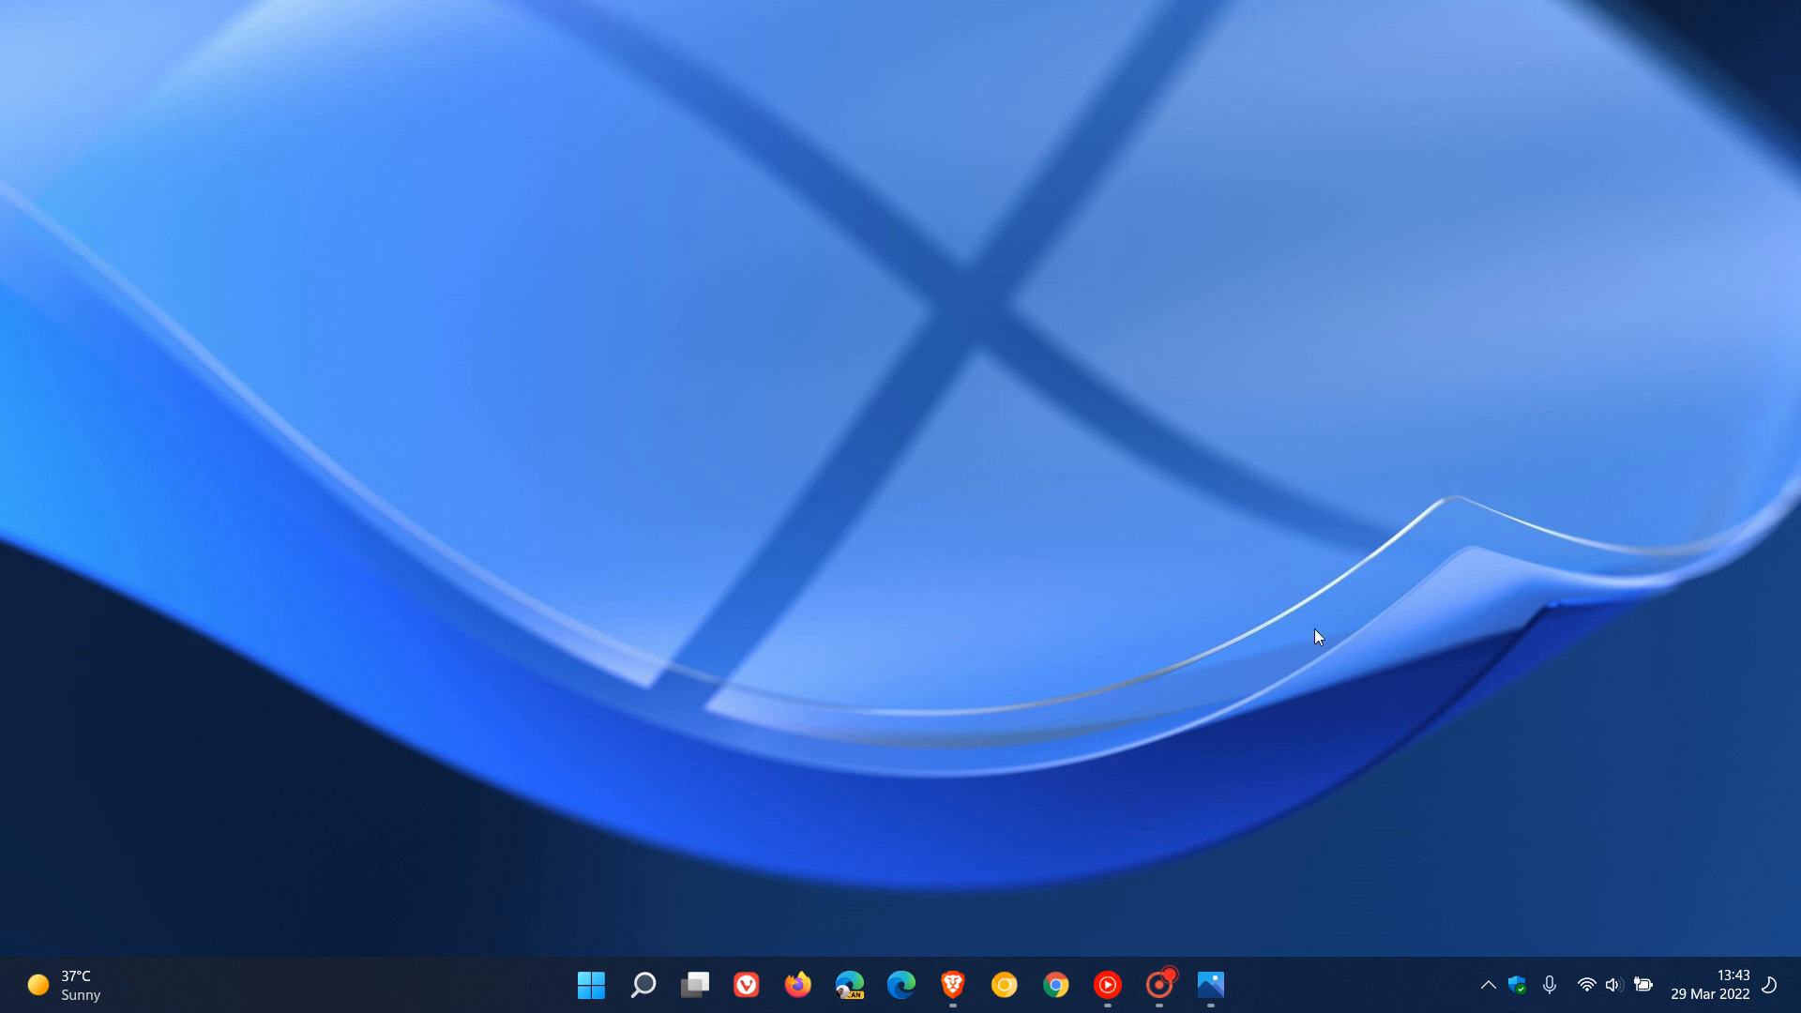
mouse_move(1195, 315)
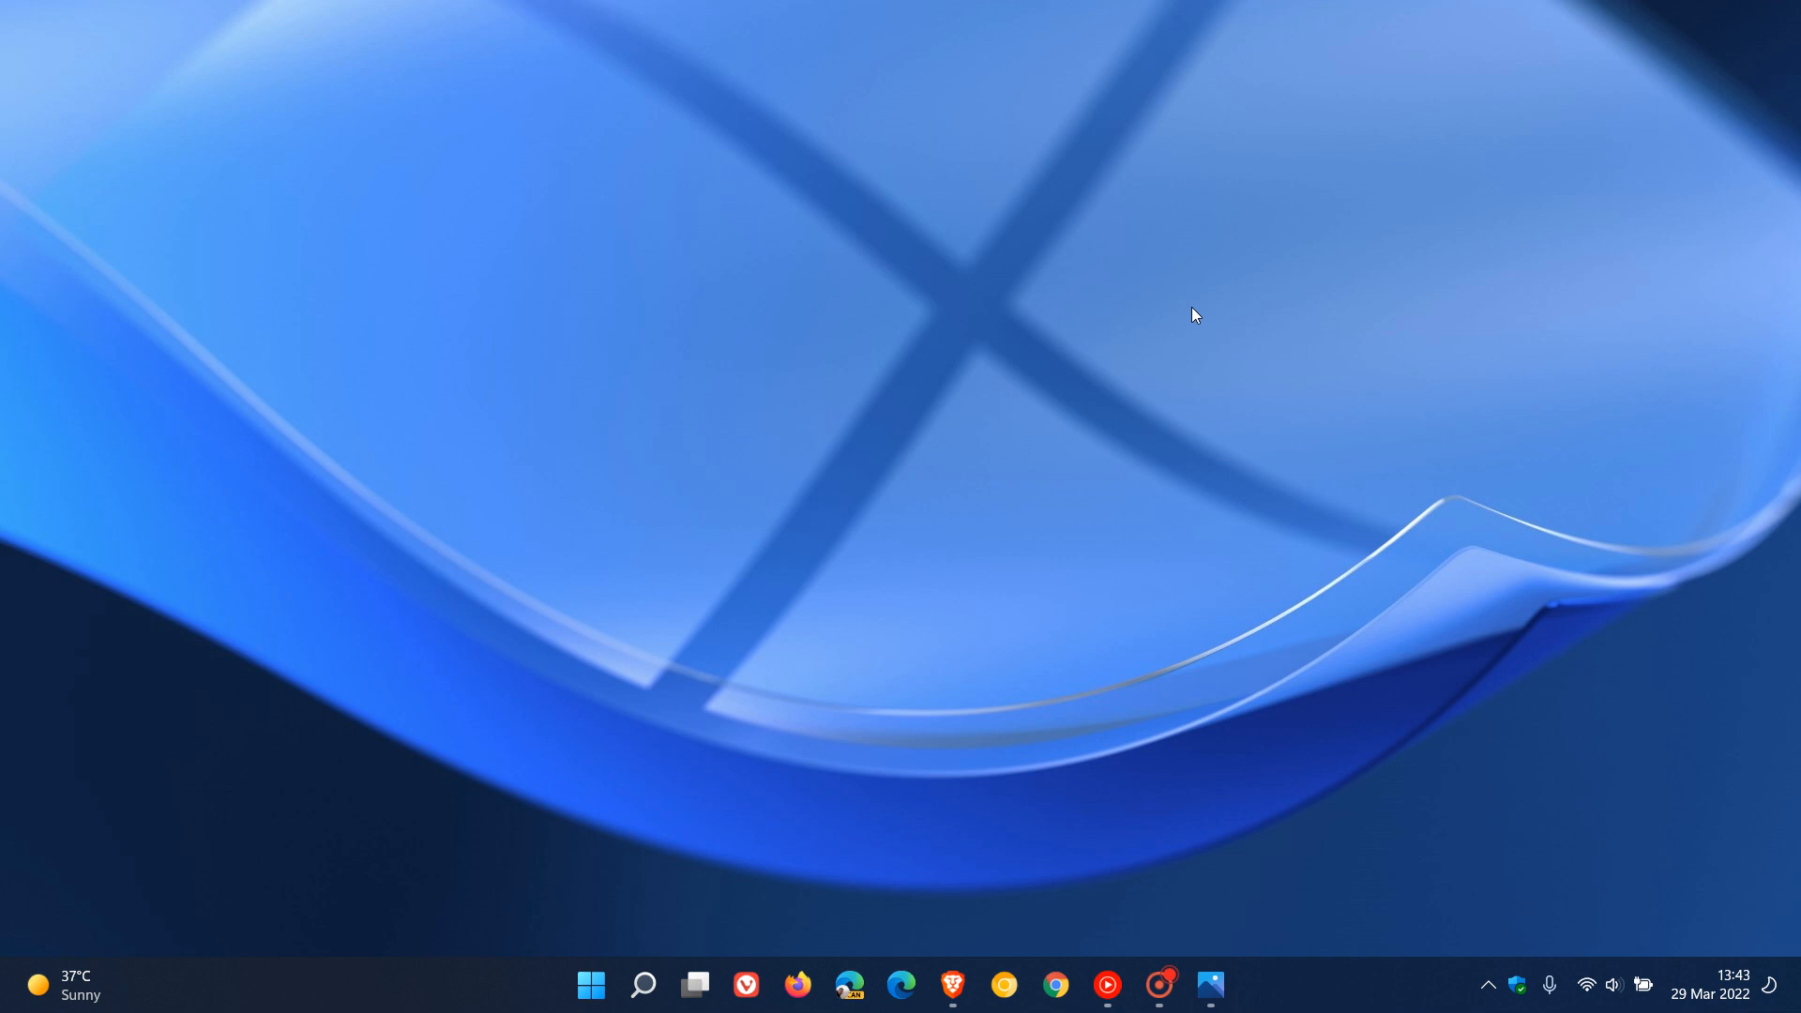
mouse_move(1193, 351)
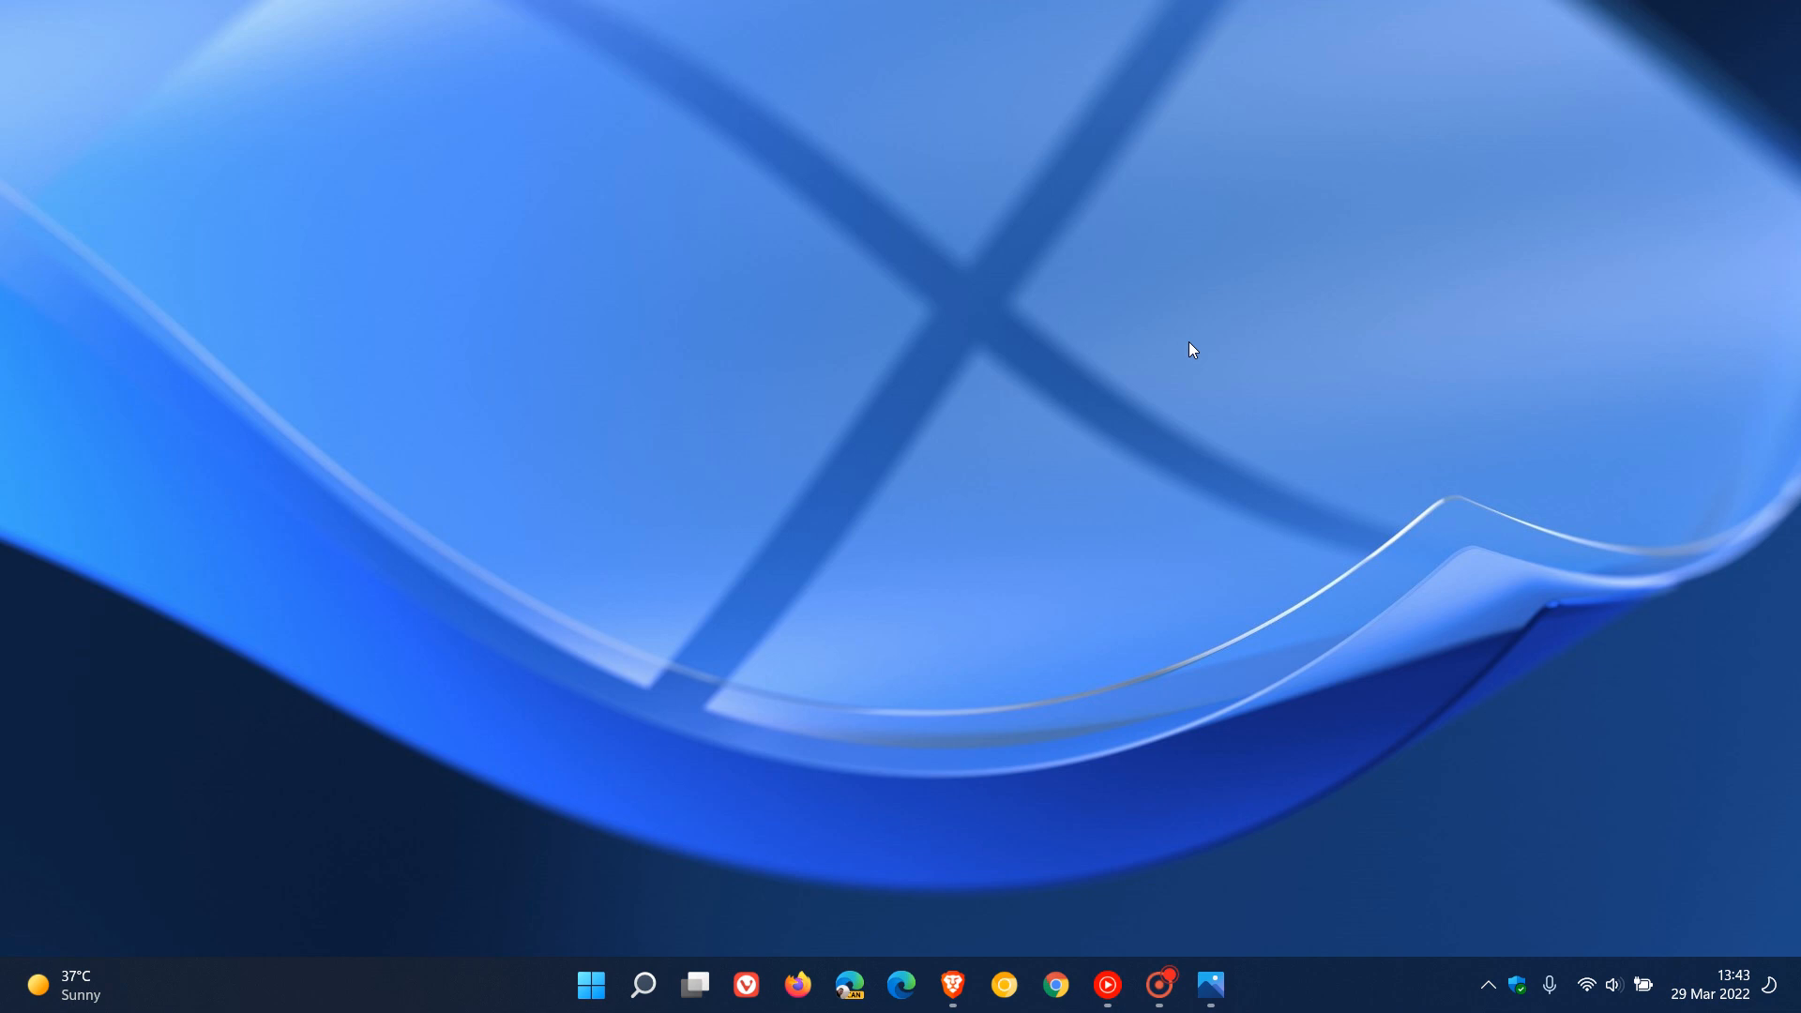
mouse_move(1242, 376)
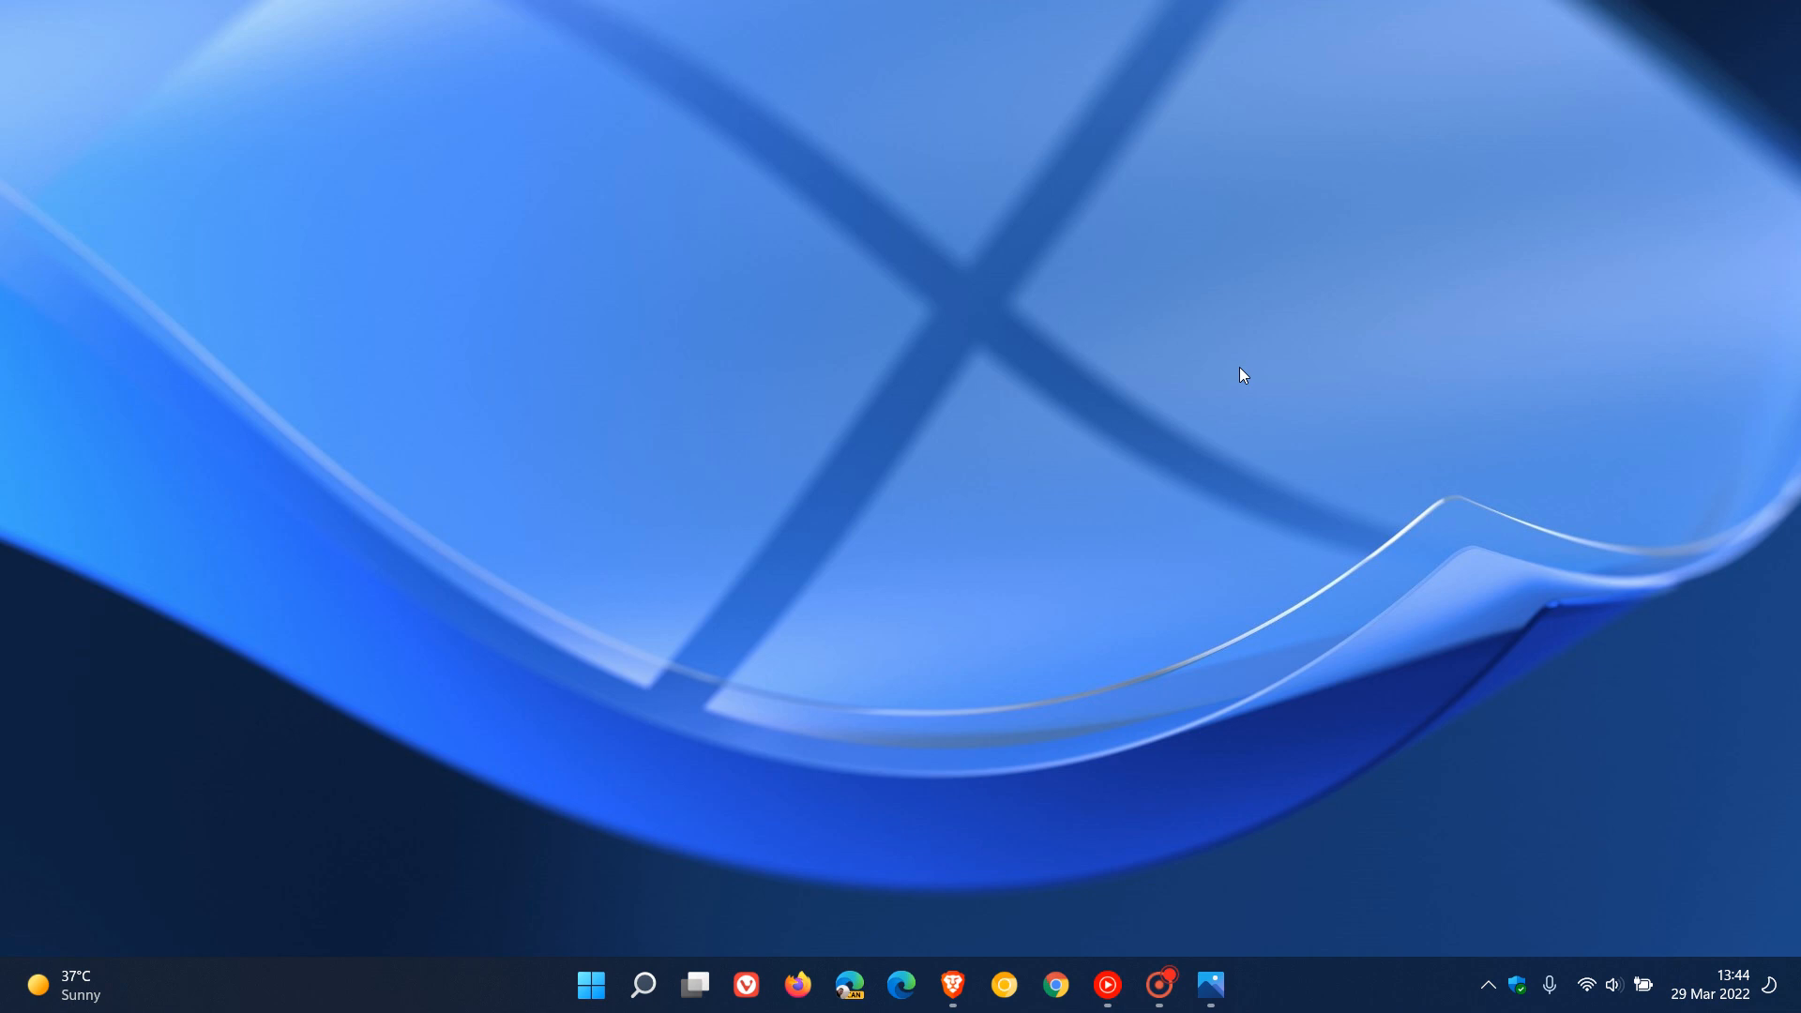
mouse_move(1189, 416)
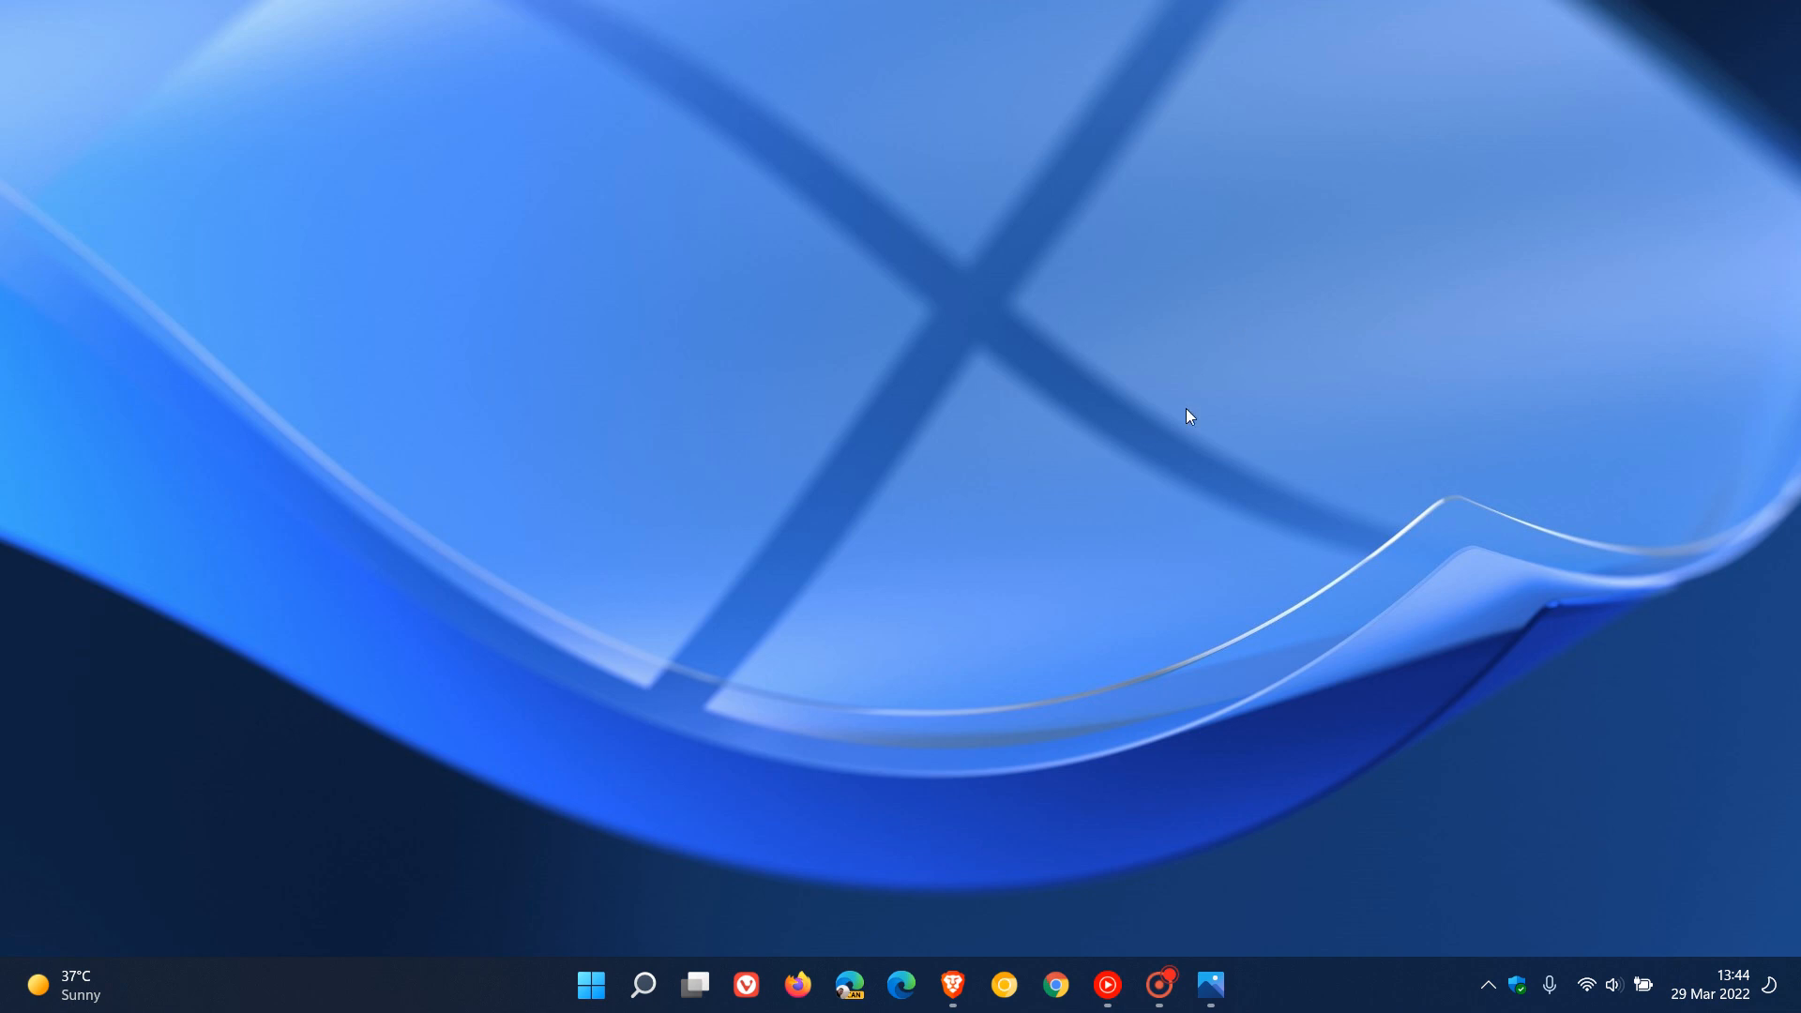
mouse_move(1272, 401)
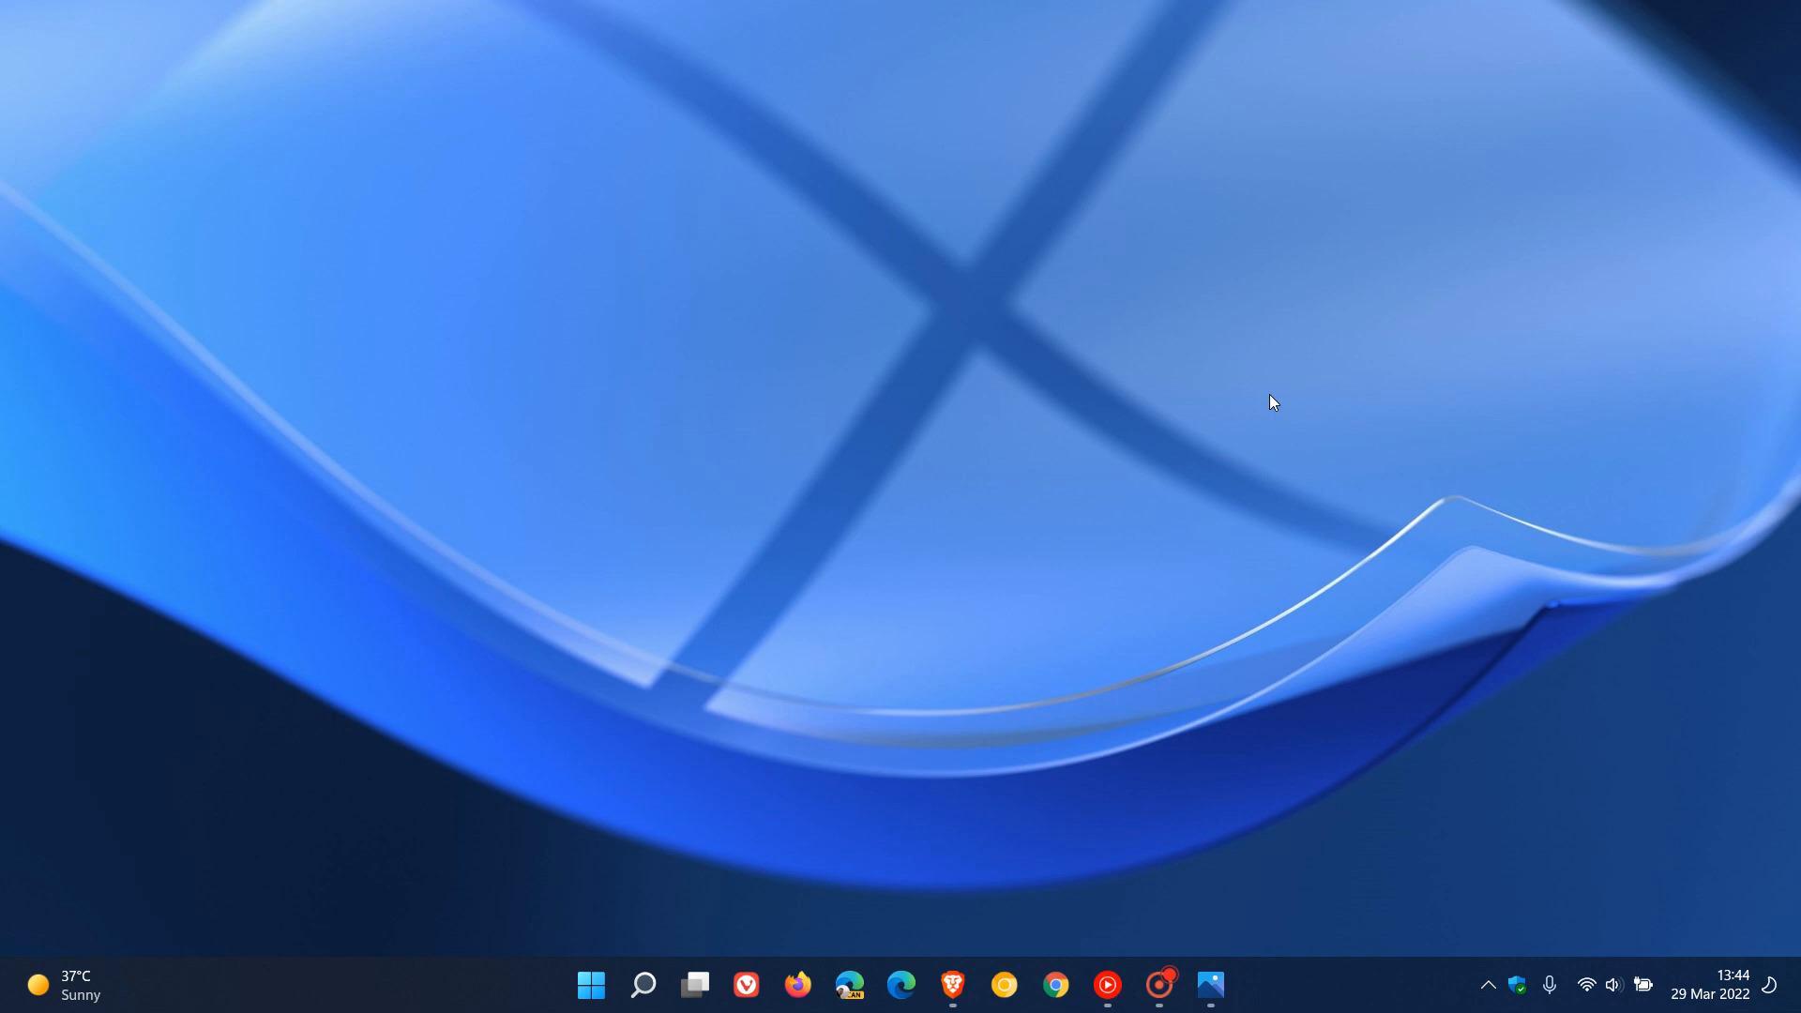
mouse_move(1210, 985)
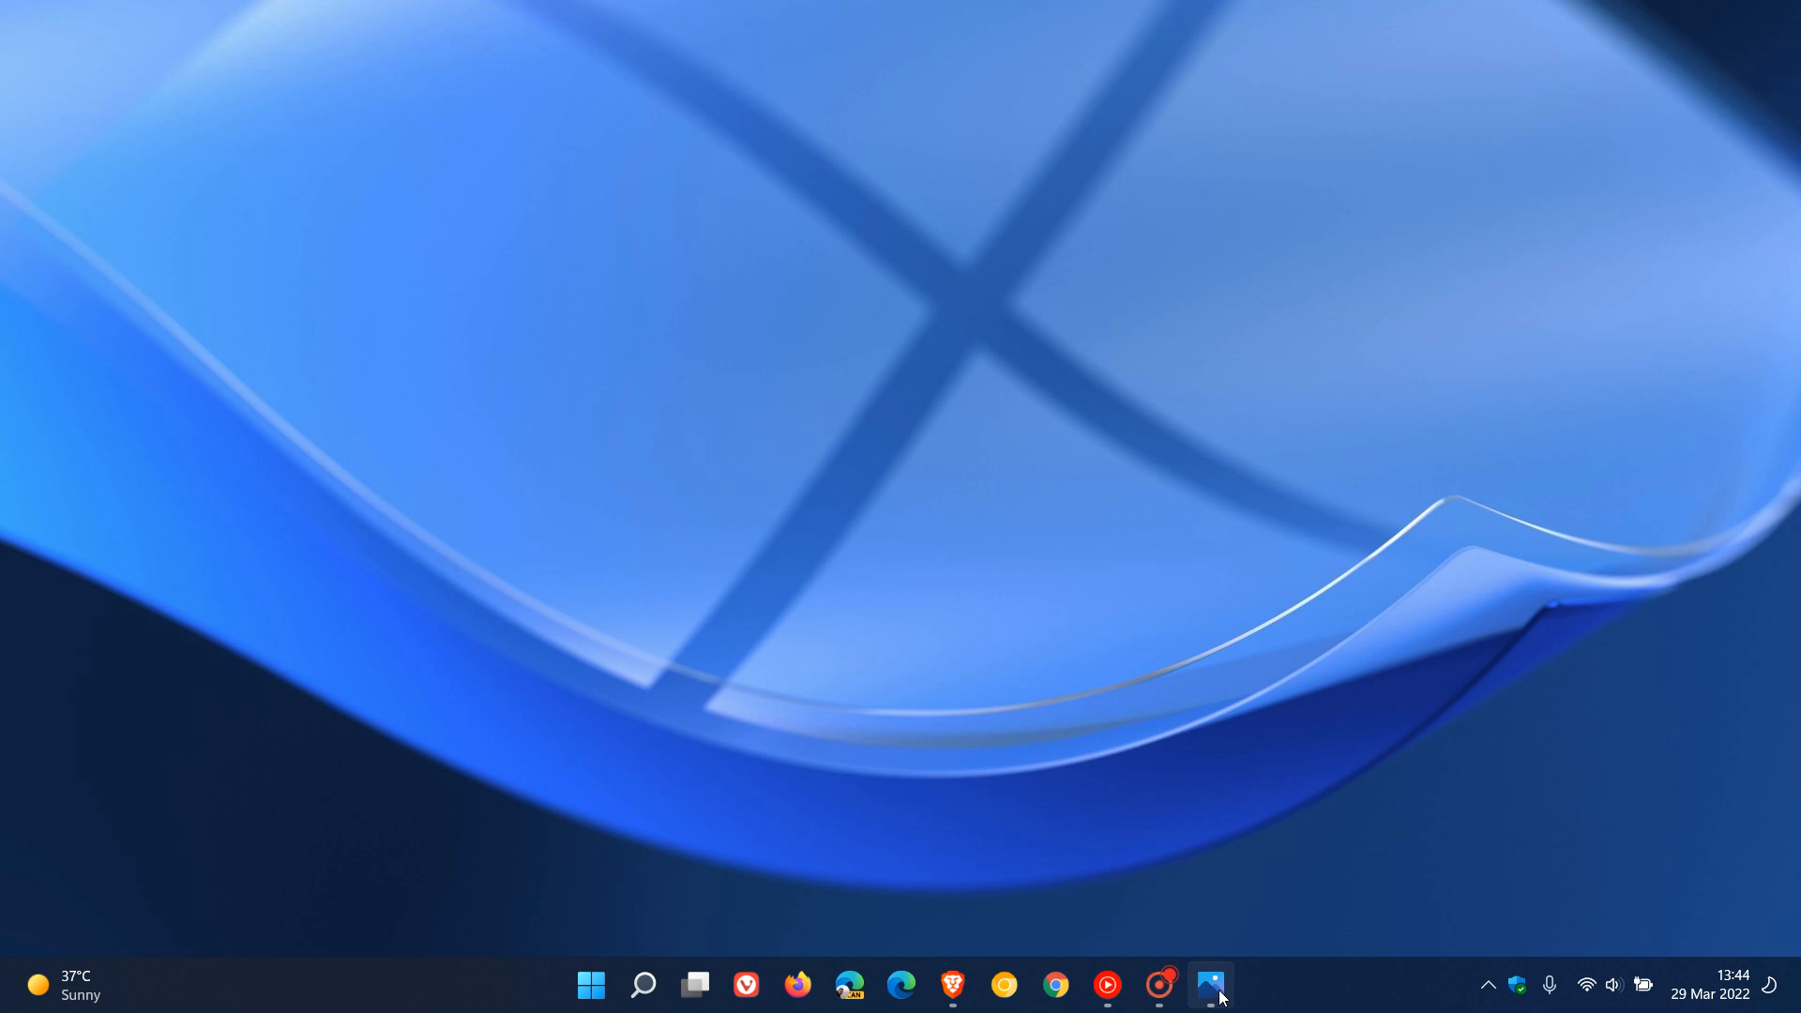
- Bring up the tabbed File Explorer window and attempt to drag the File Explorer tab after Documents
click(1210, 984)
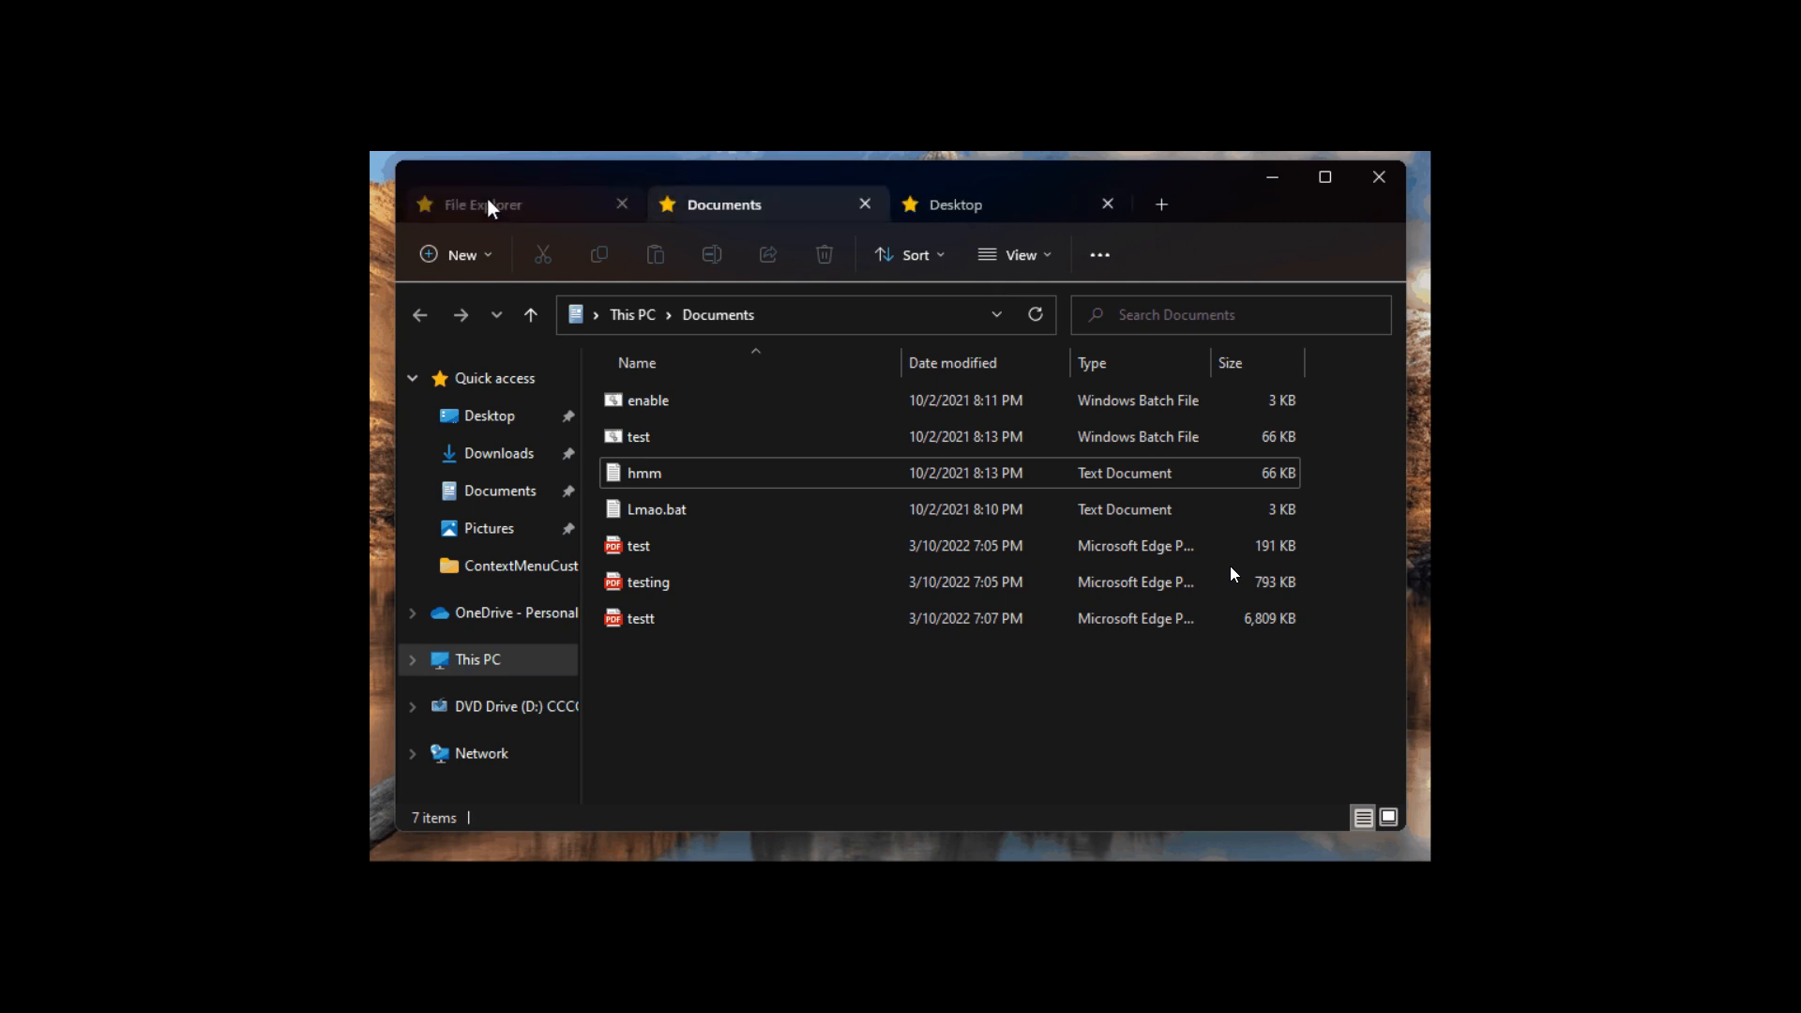
click(483, 204)
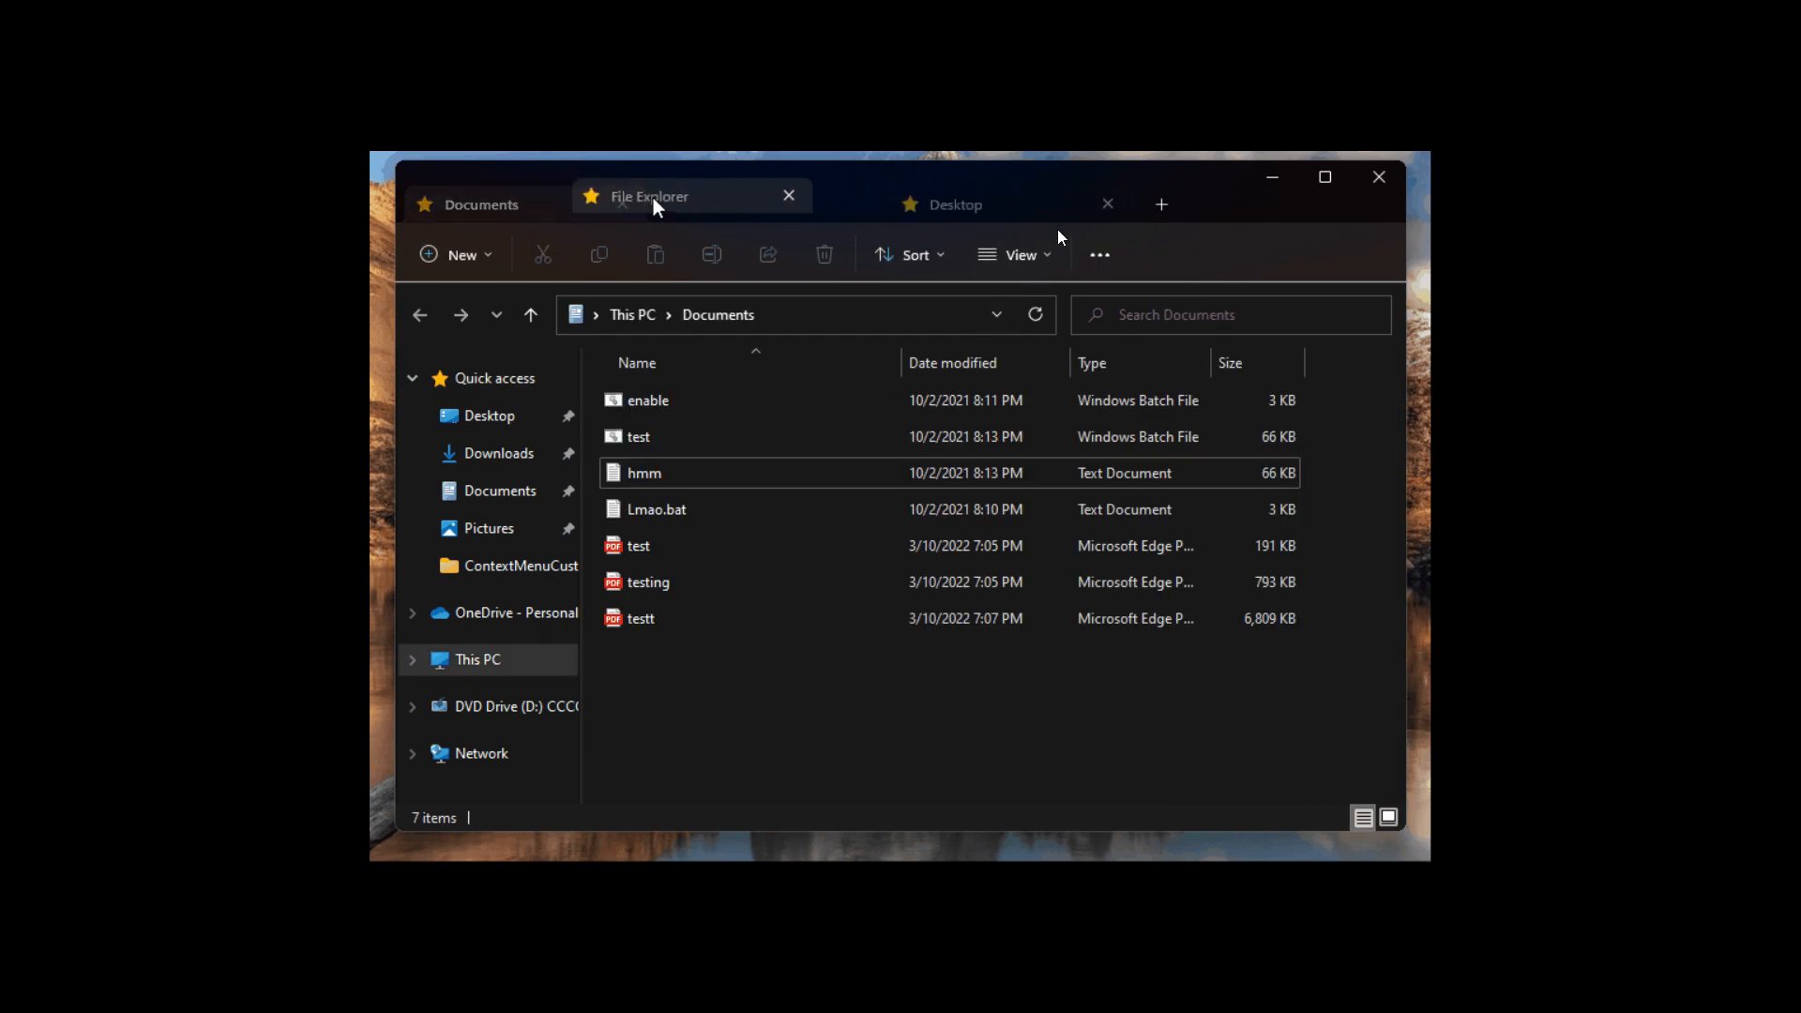
drag(649, 195, 482, 205)
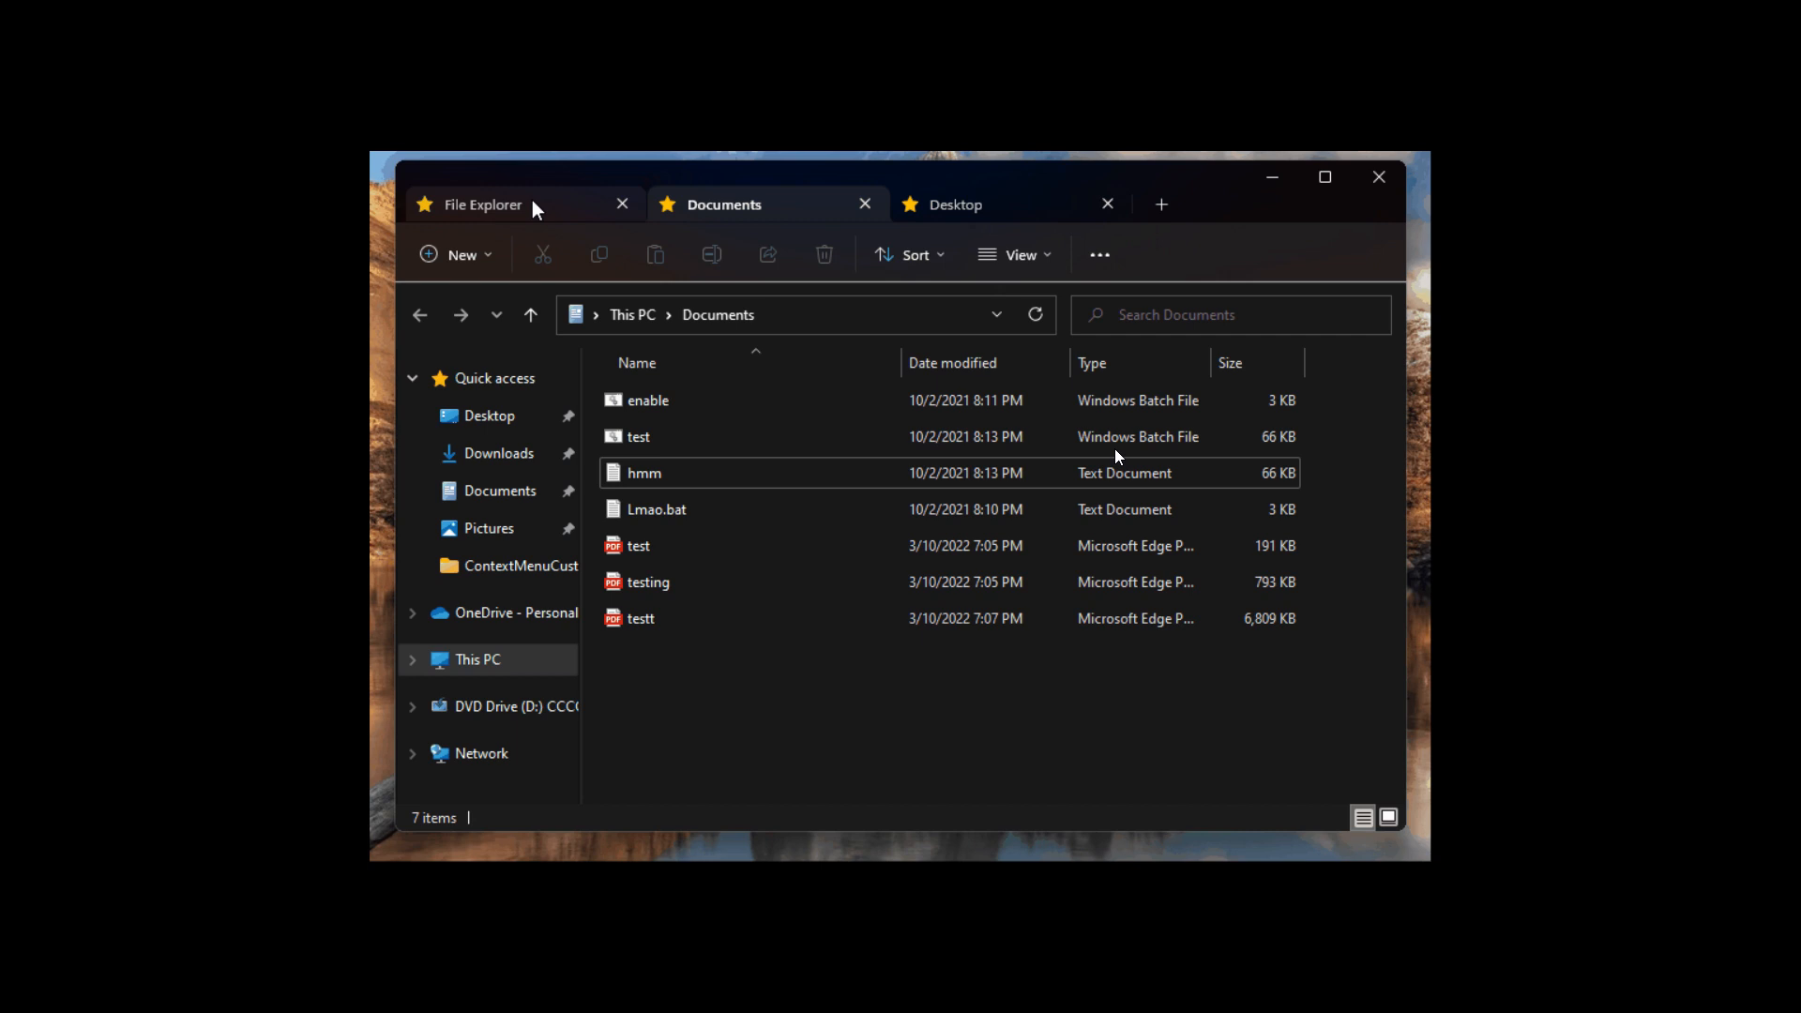
click(482, 205)
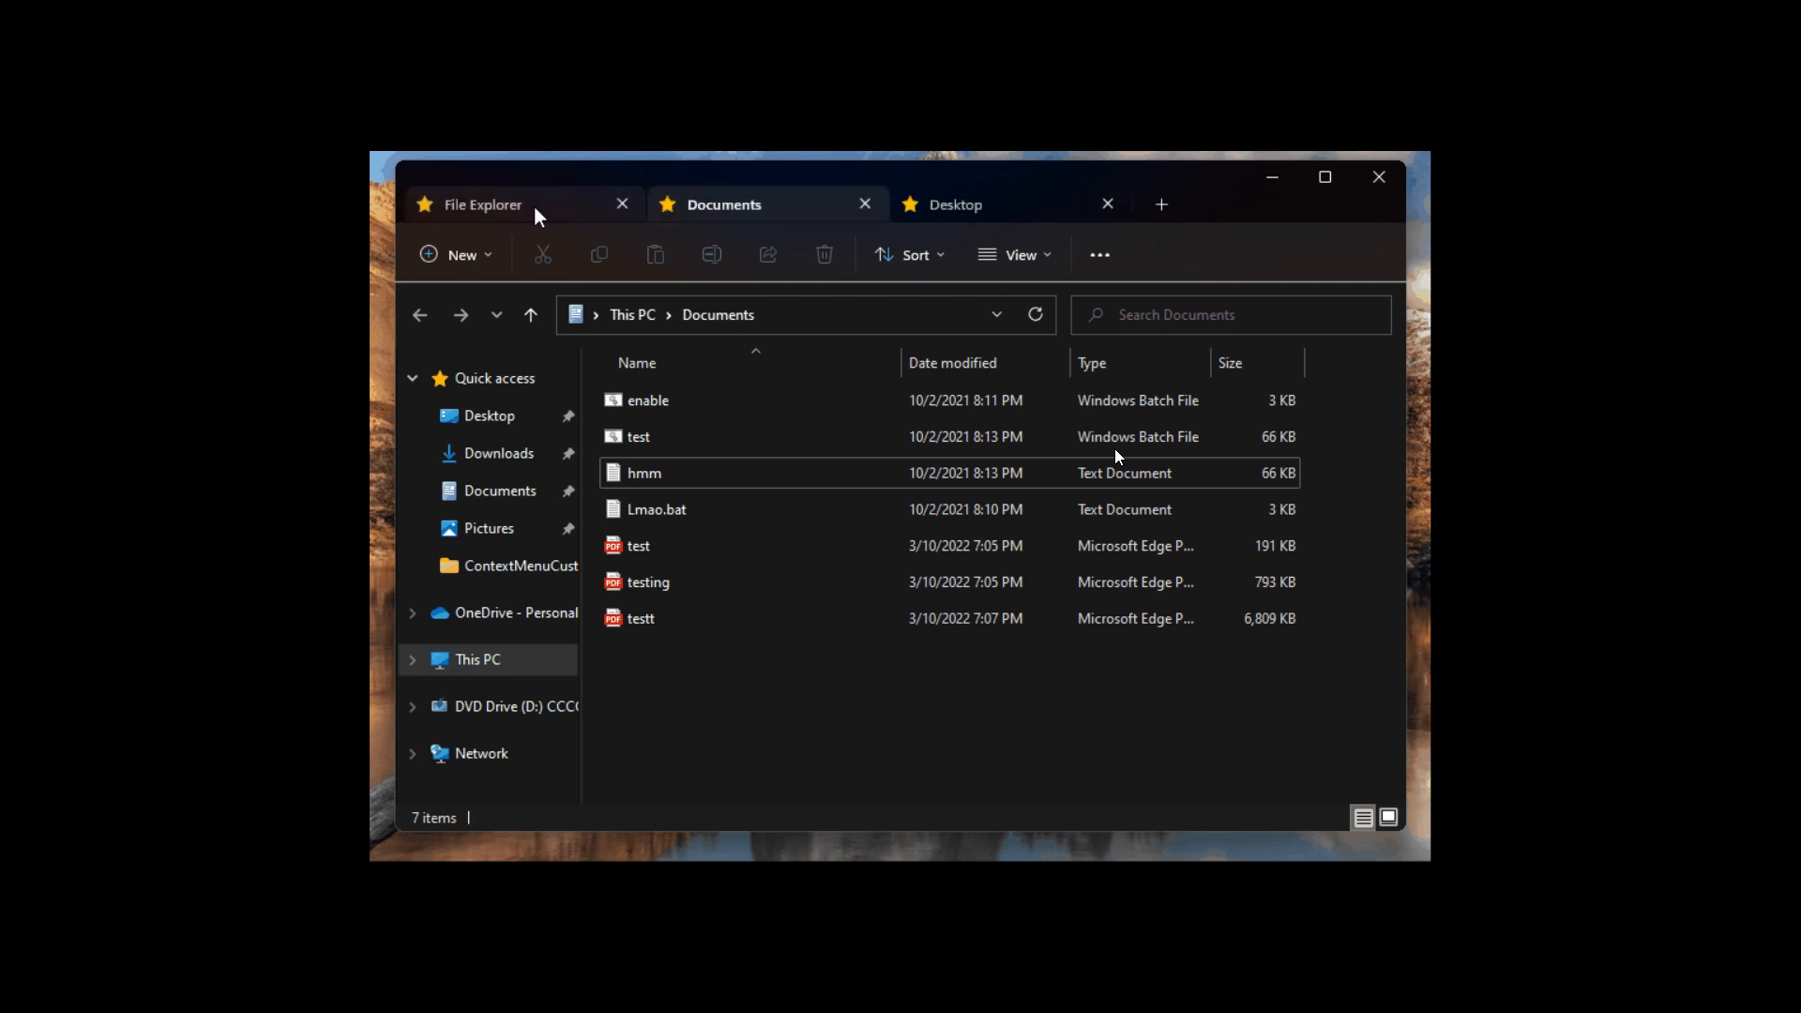
click(482, 204)
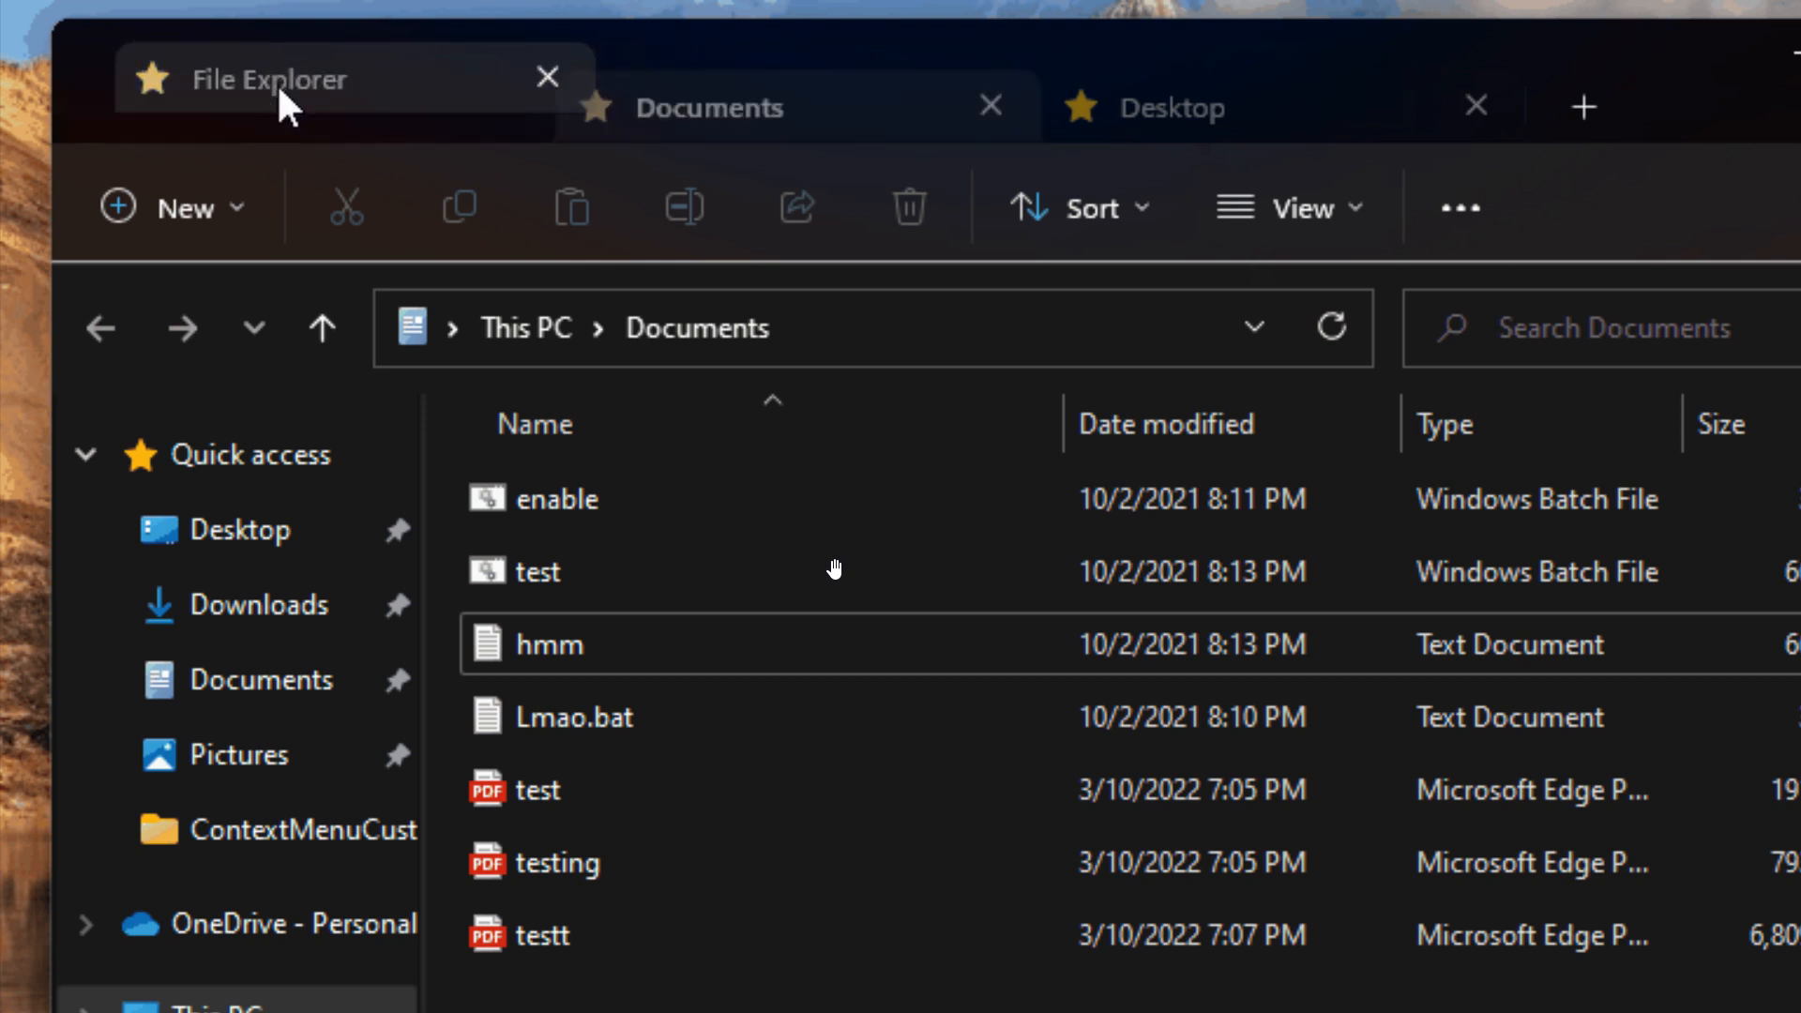
- Retry dragging the File Explorer tab behind the Documents tab, leaving the order unchanged
click(264, 79)
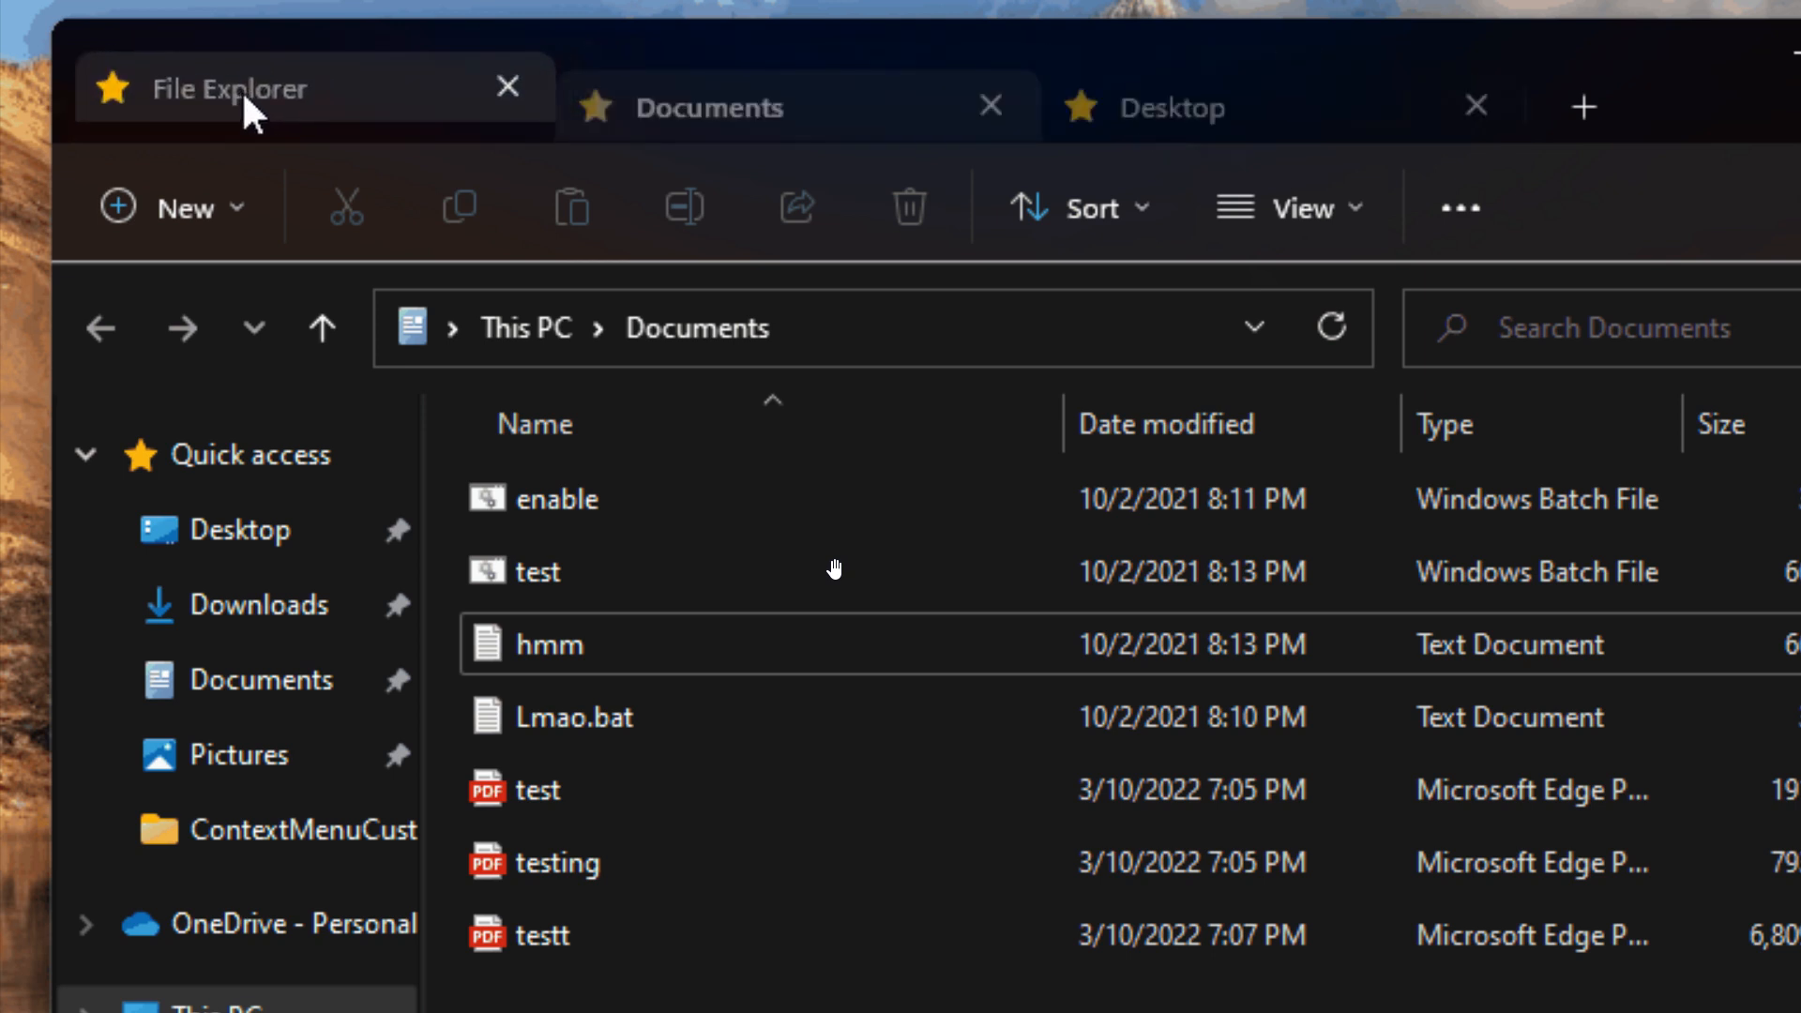
click(229, 88)
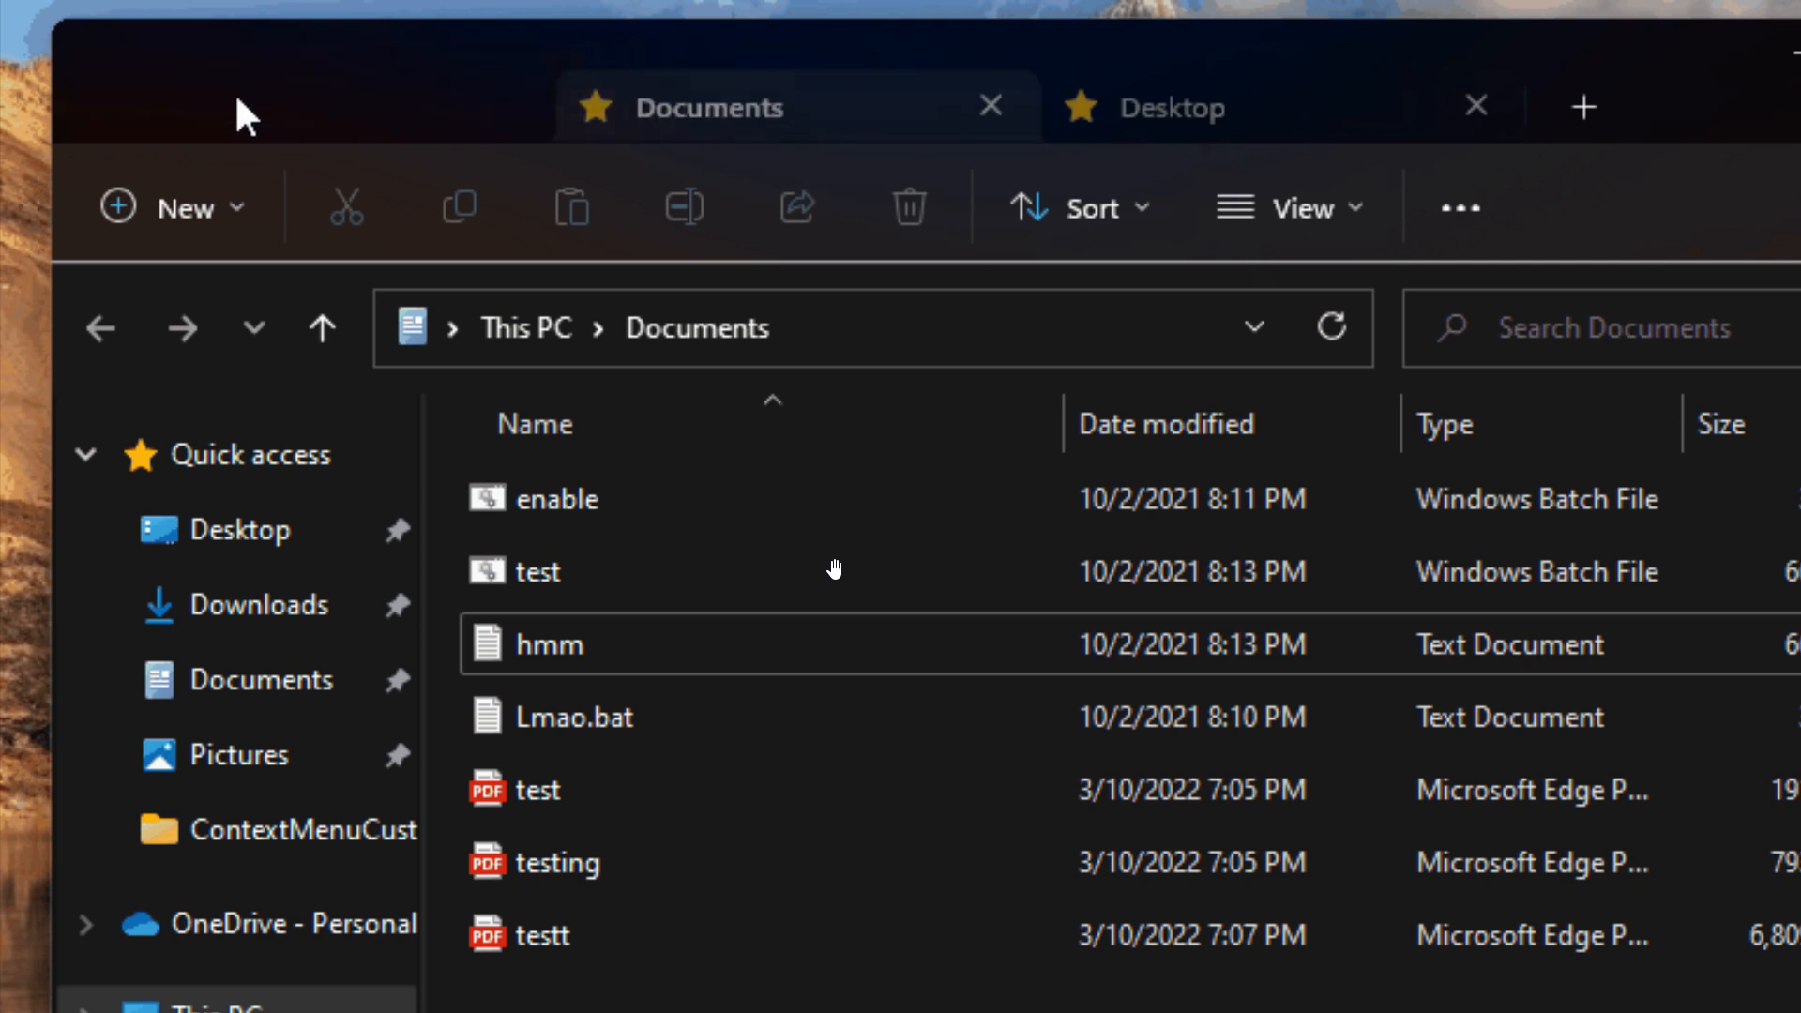
click(1583, 107)
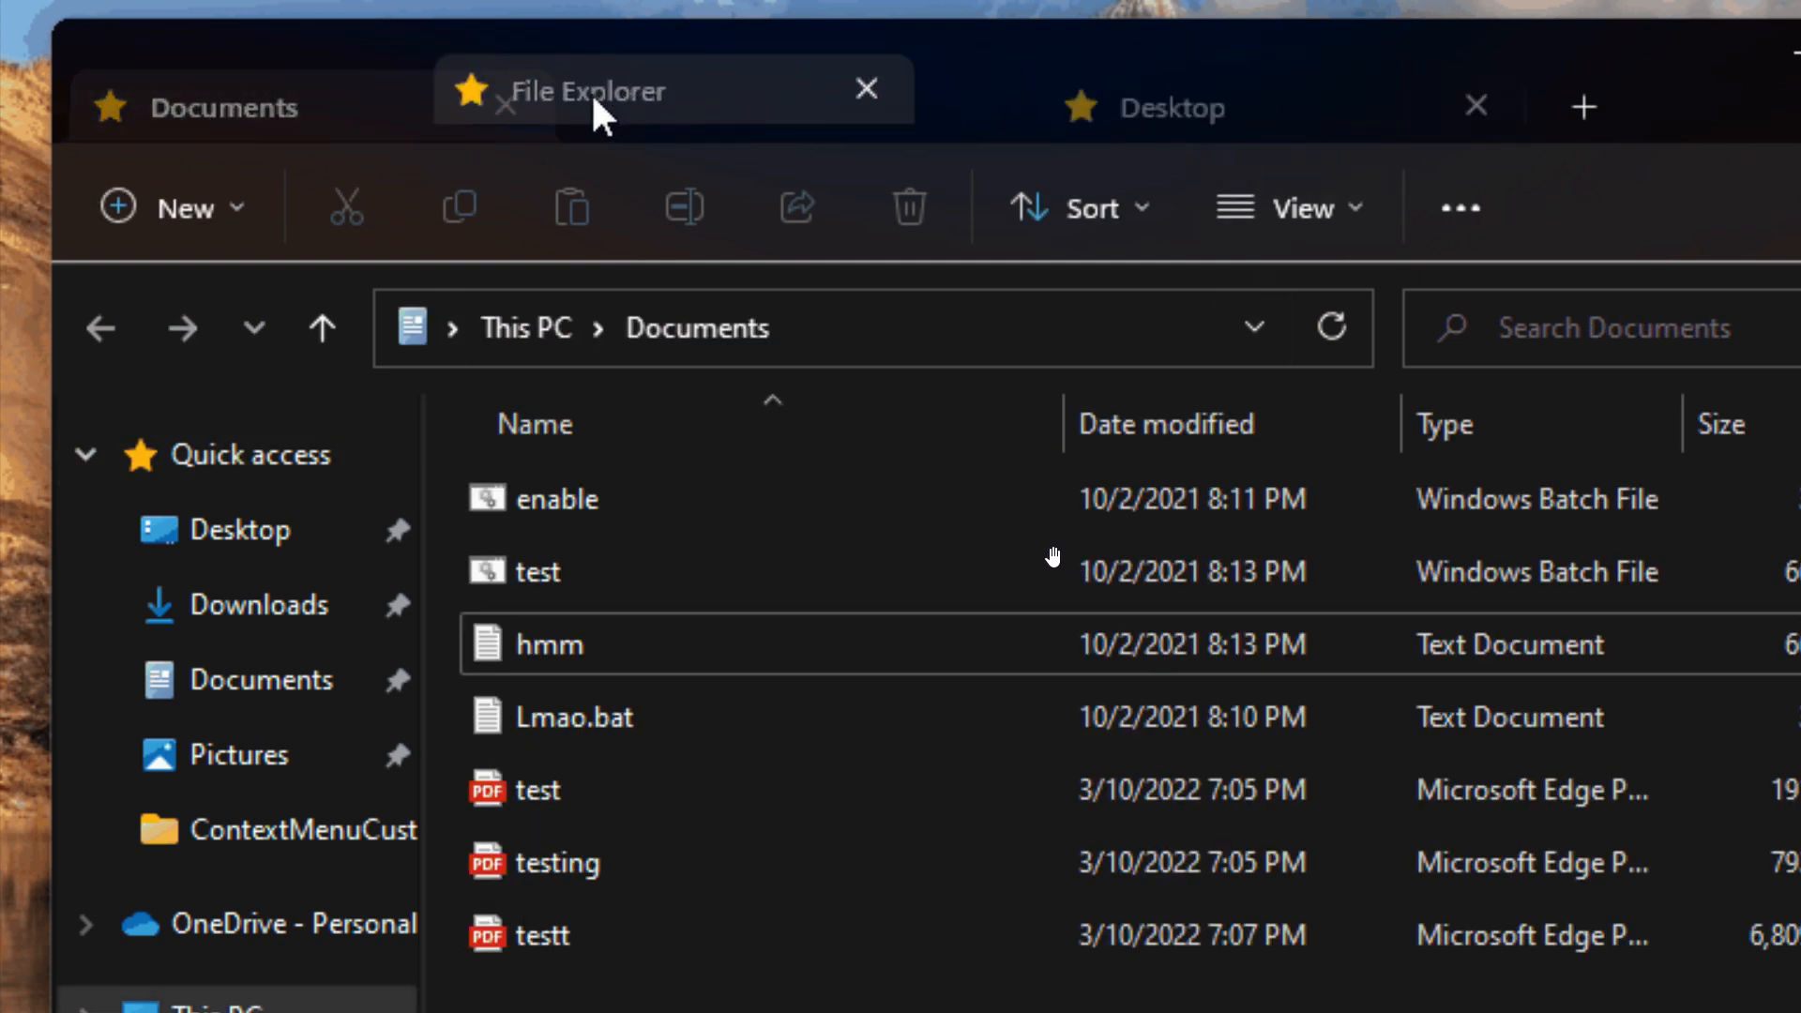
drag(597, 109, 207, 109)
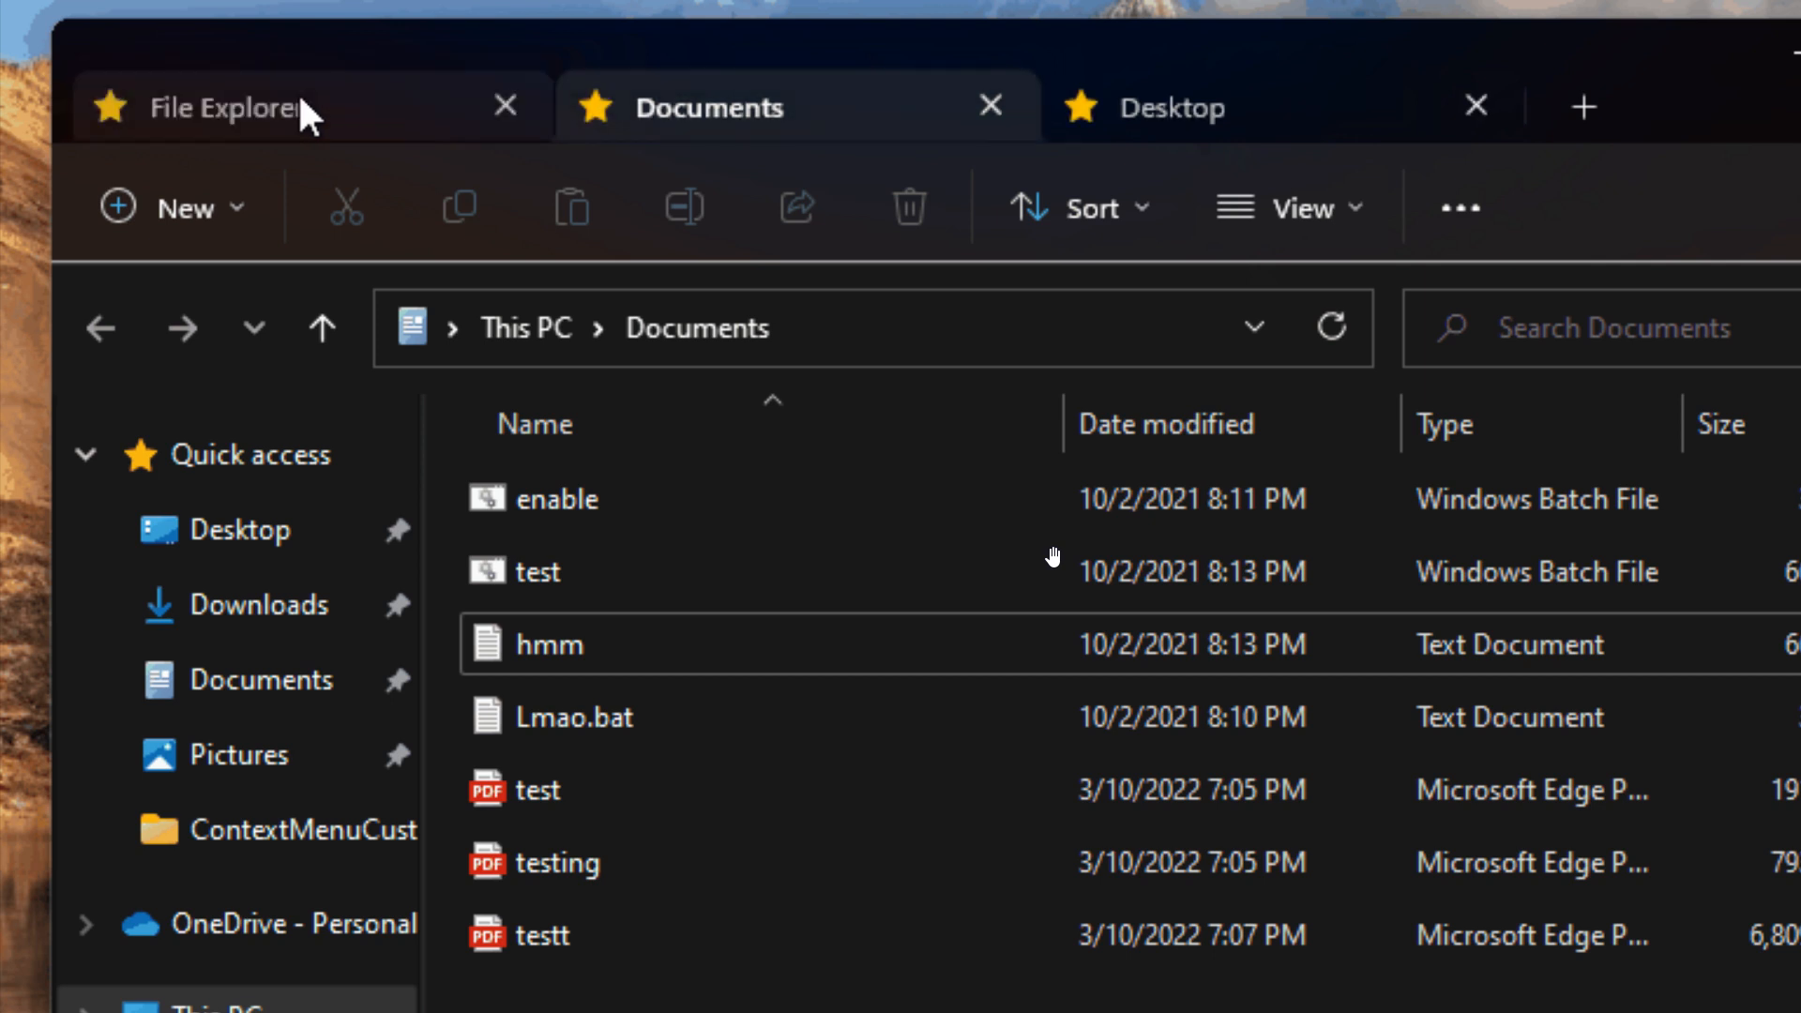
click(229, 107)
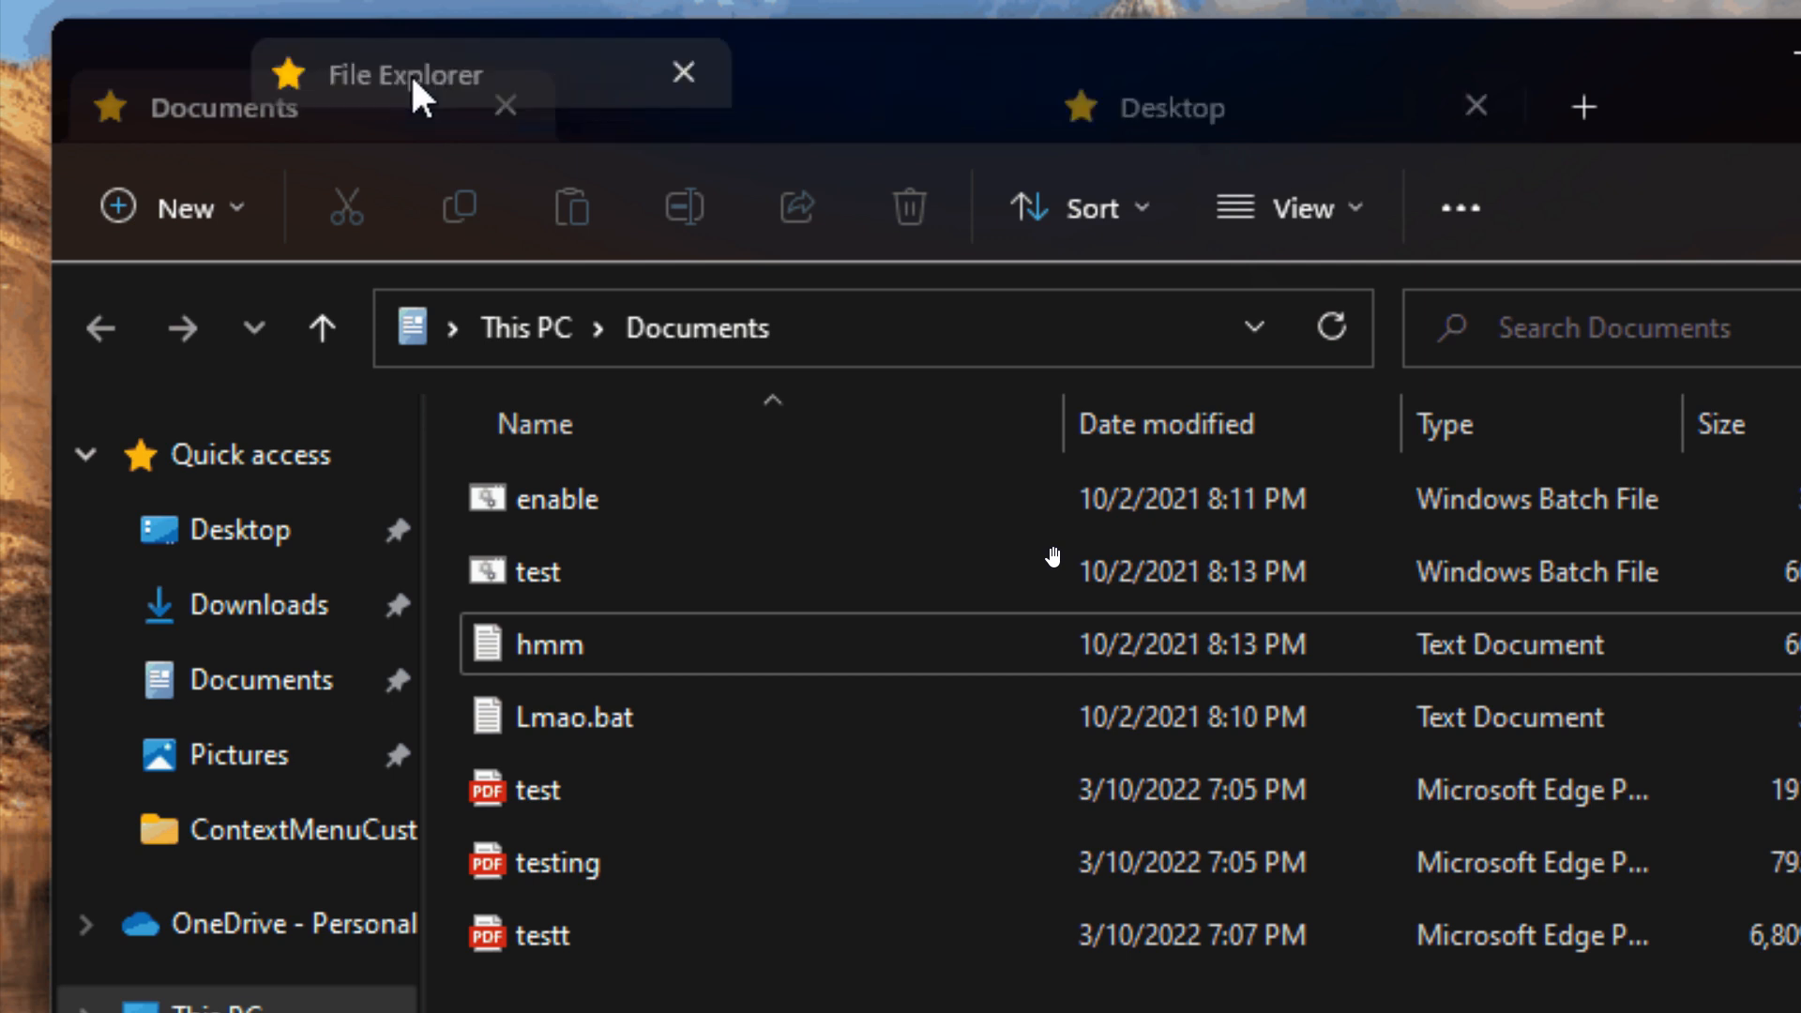
- Attempt once more to swap the first two tabs, then switch to the Quick access view
drag(402, 73, 229, 105)
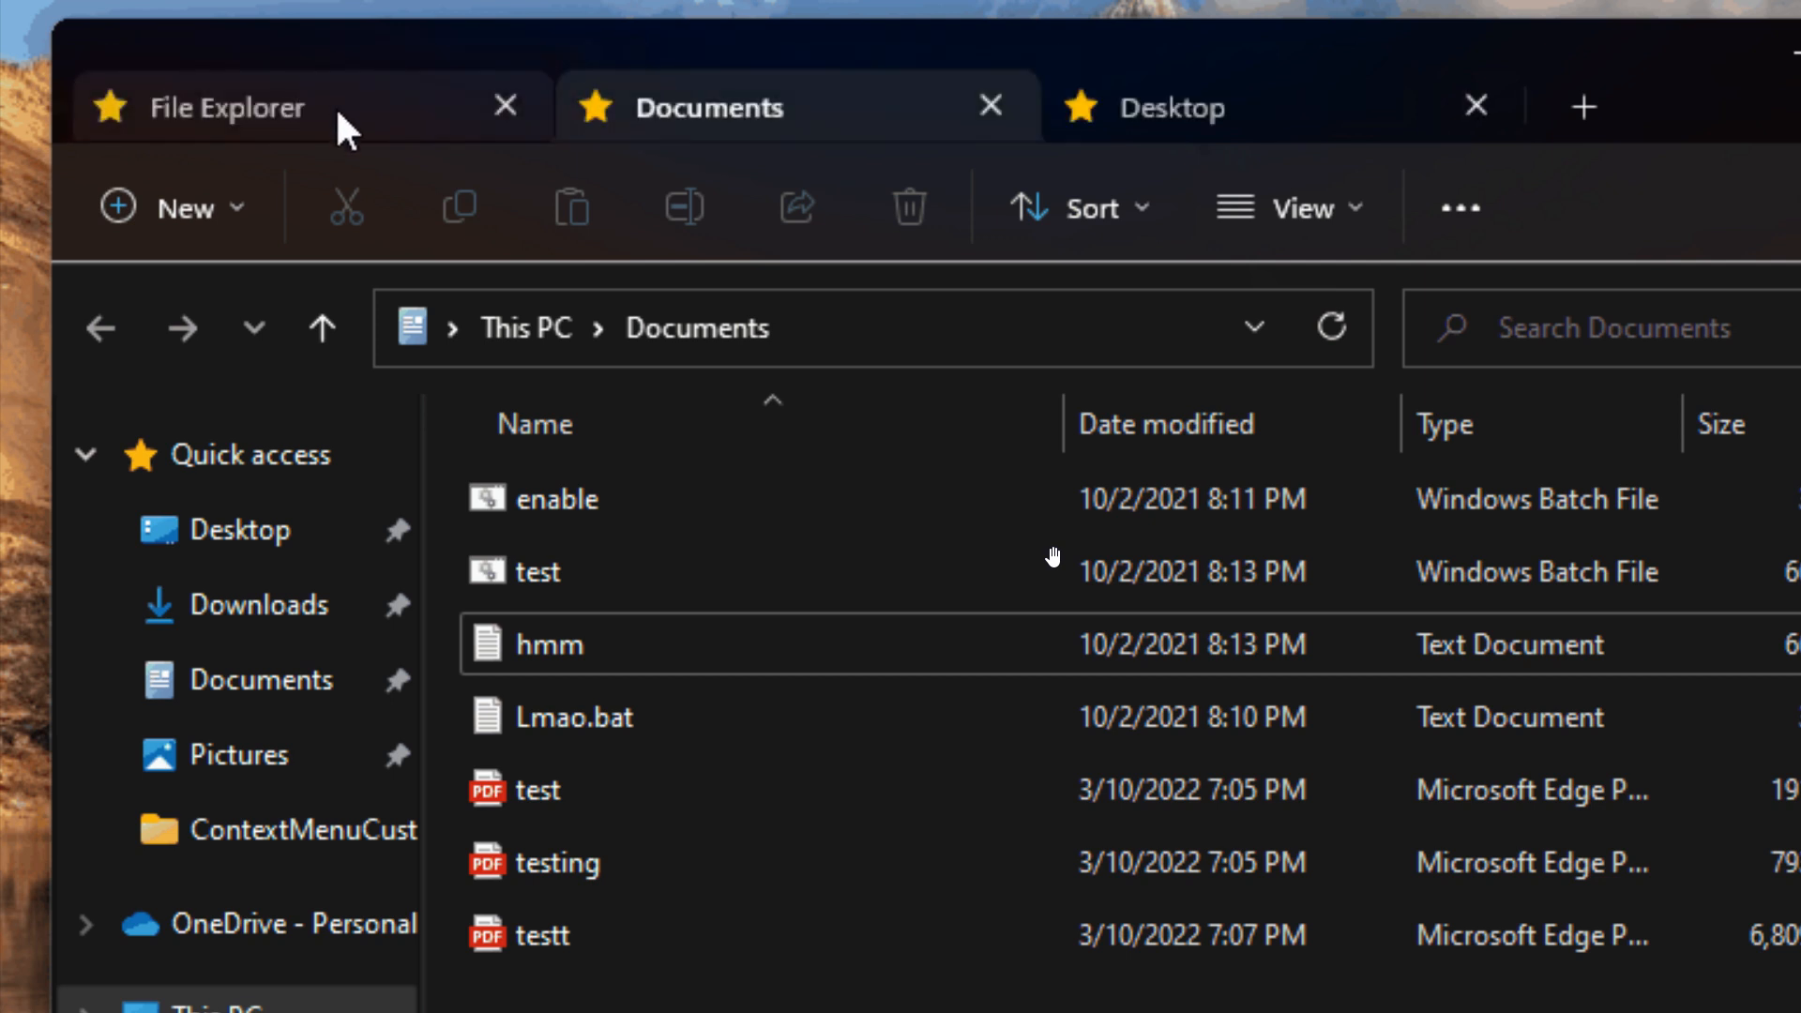
click(229, 107)
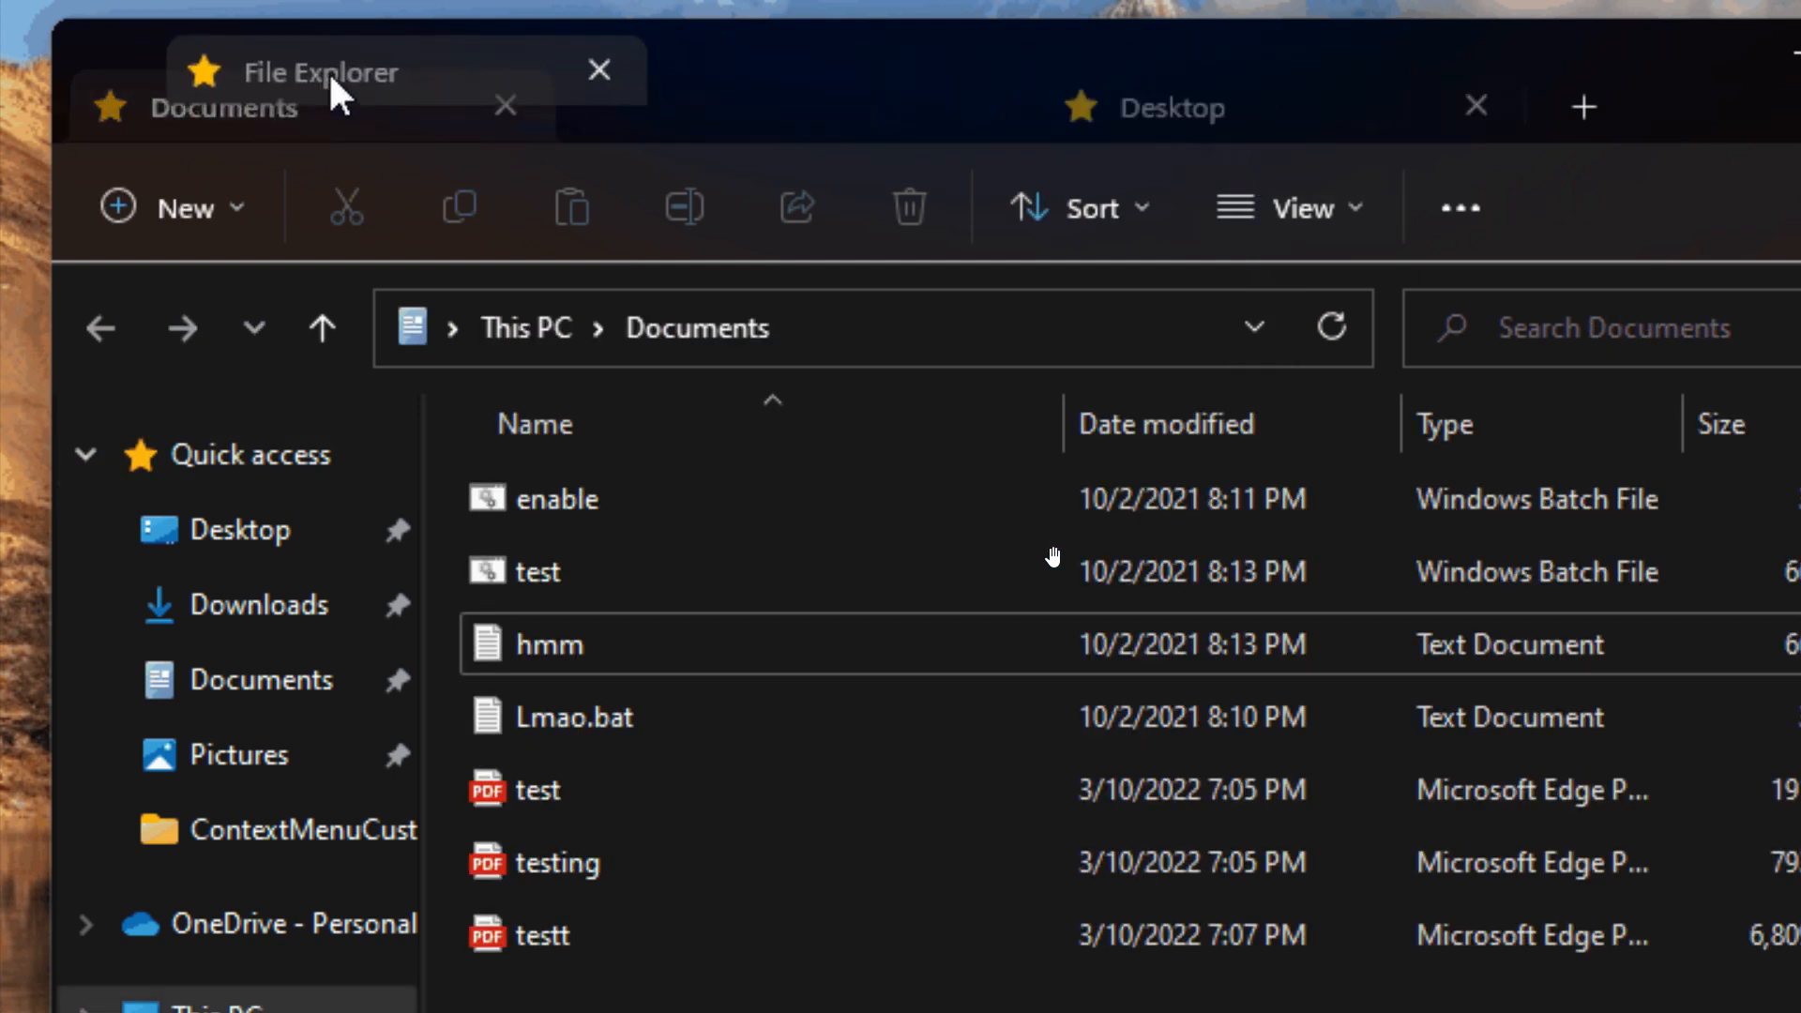
mouse_move(334, 126)
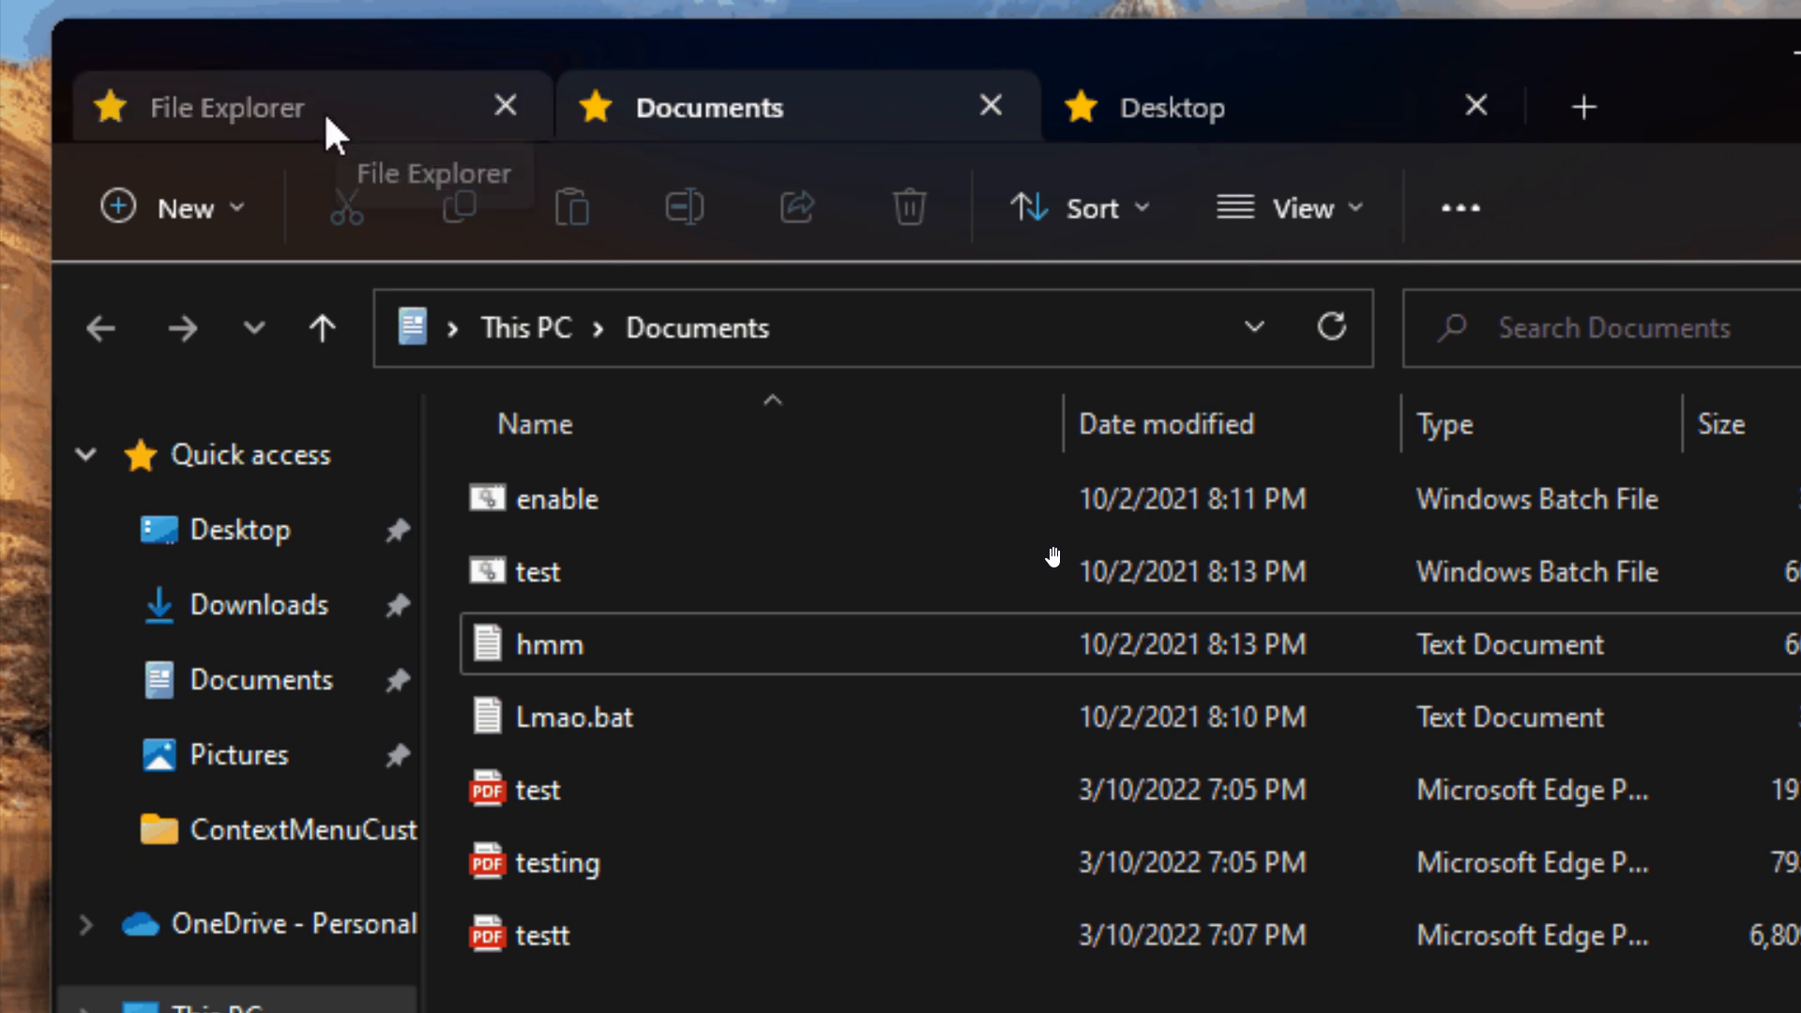
click(227, 107)
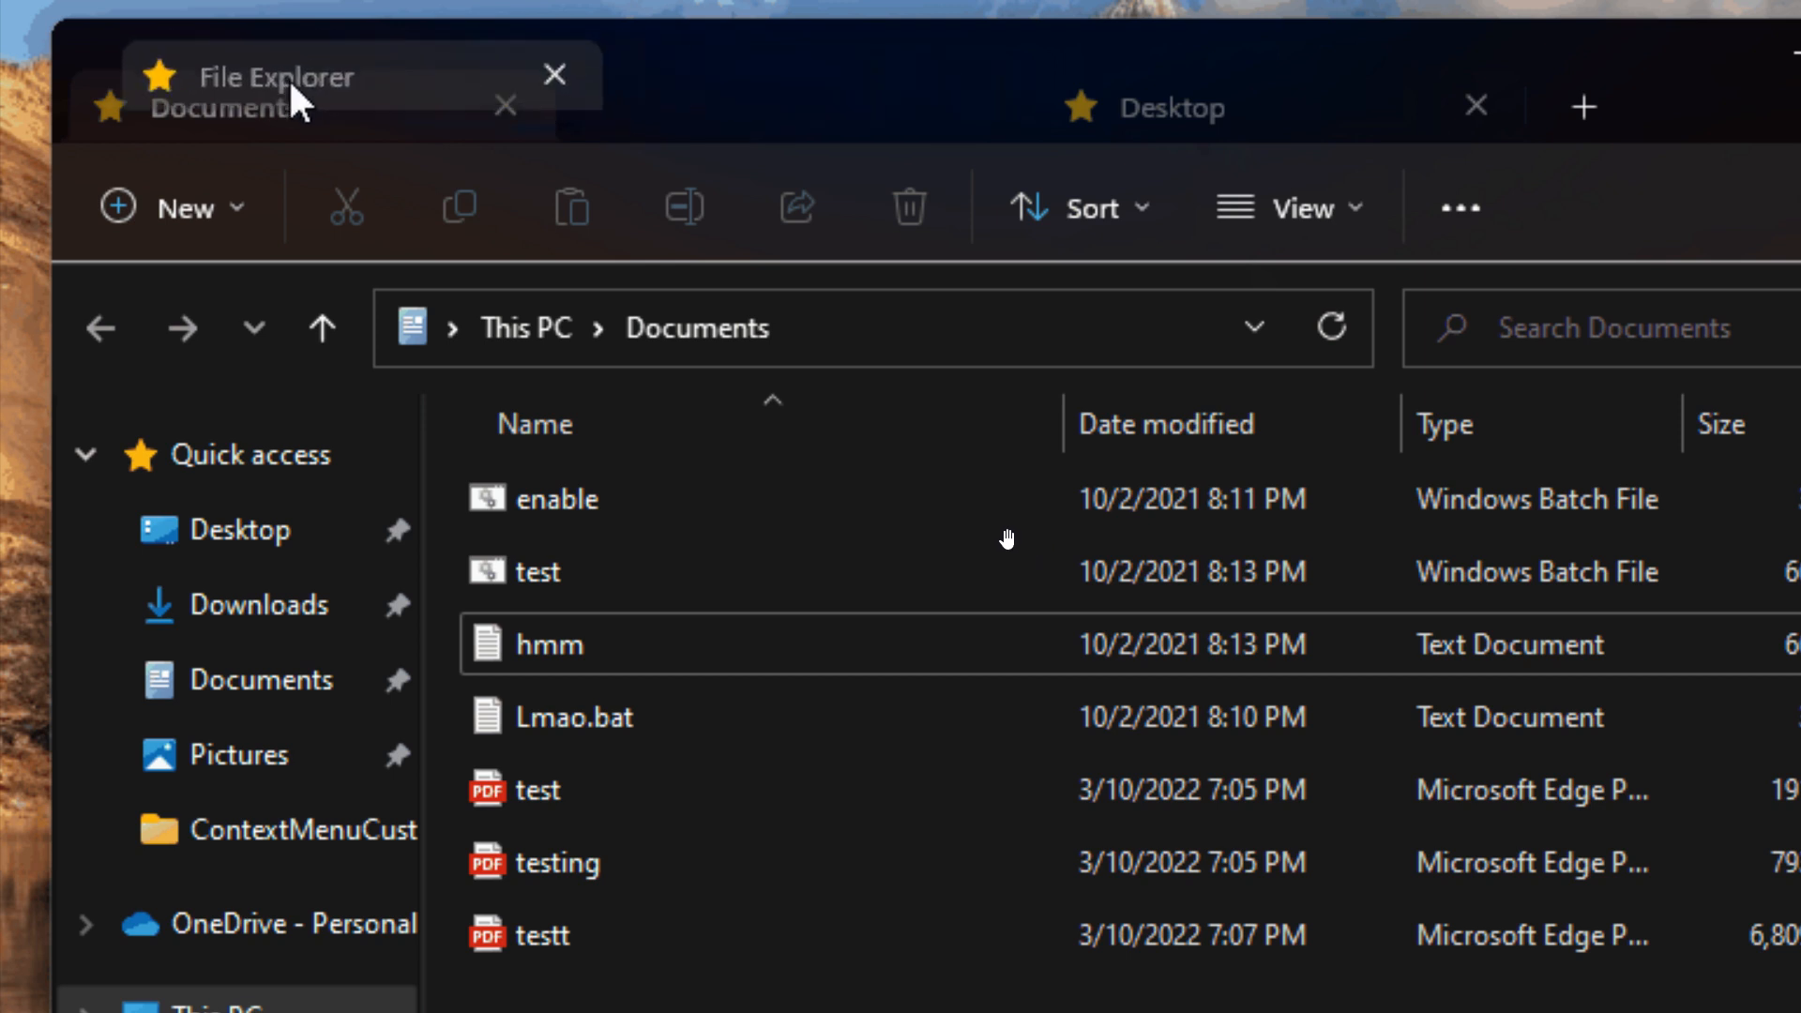
click(276, 75)
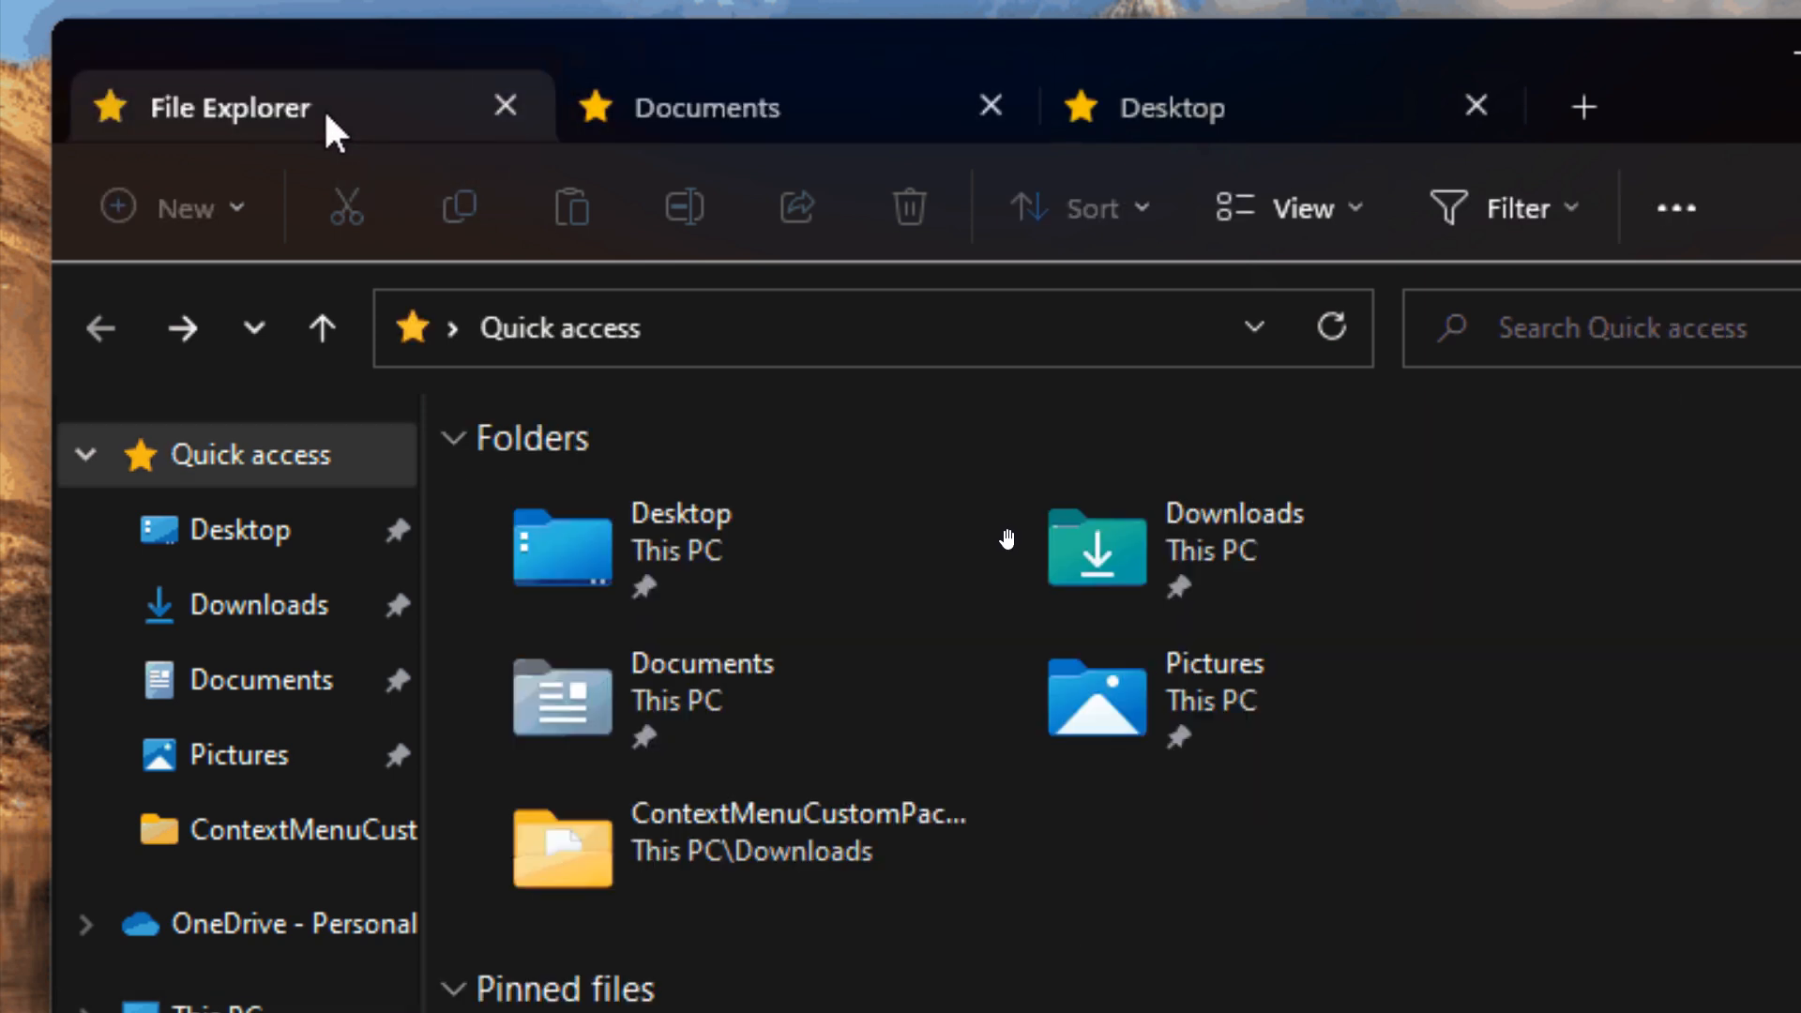